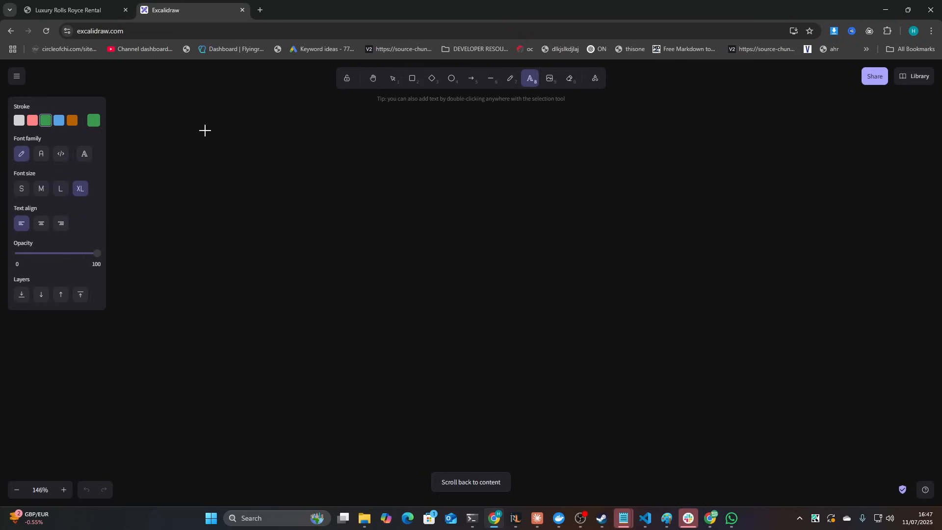
- Switch to the localhost:3000/en Luxury Rolls Royce Rental tab and scroll through its sections
click(72, 9)
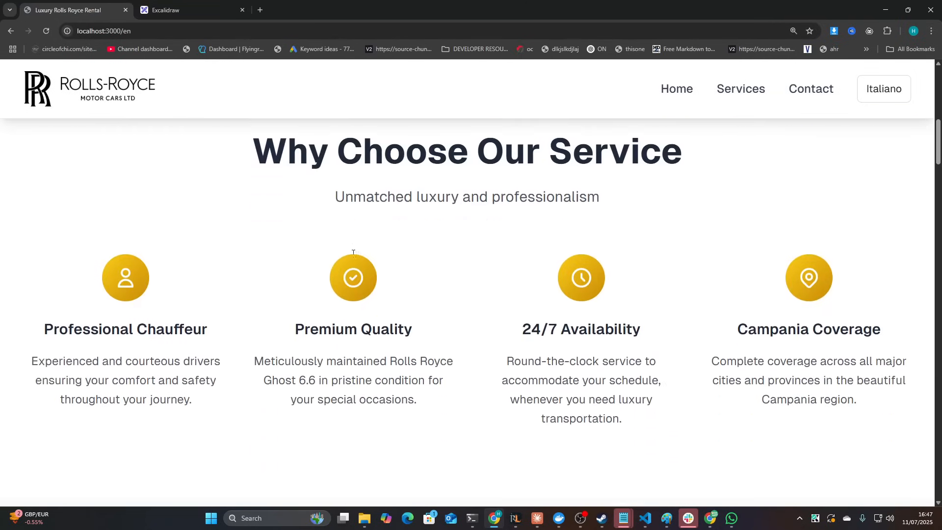
scroll(down, 3)
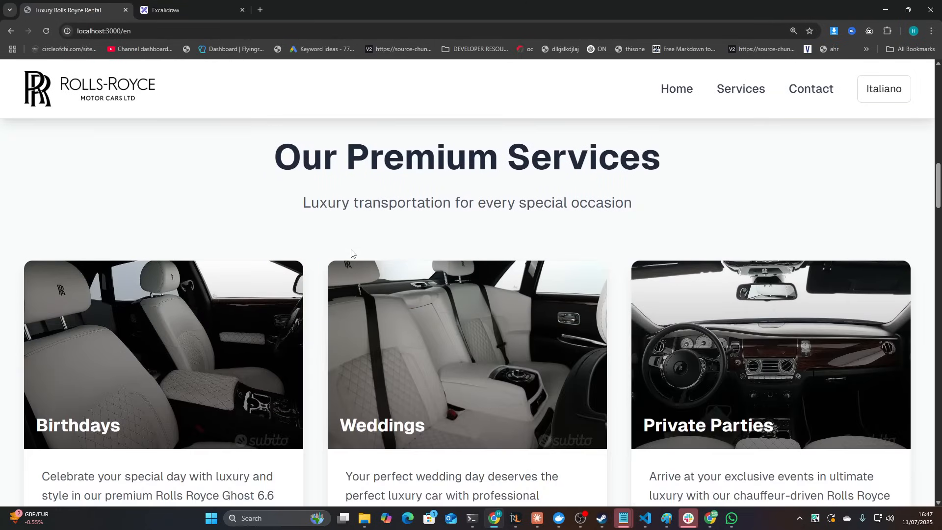
scroll(down, 3)
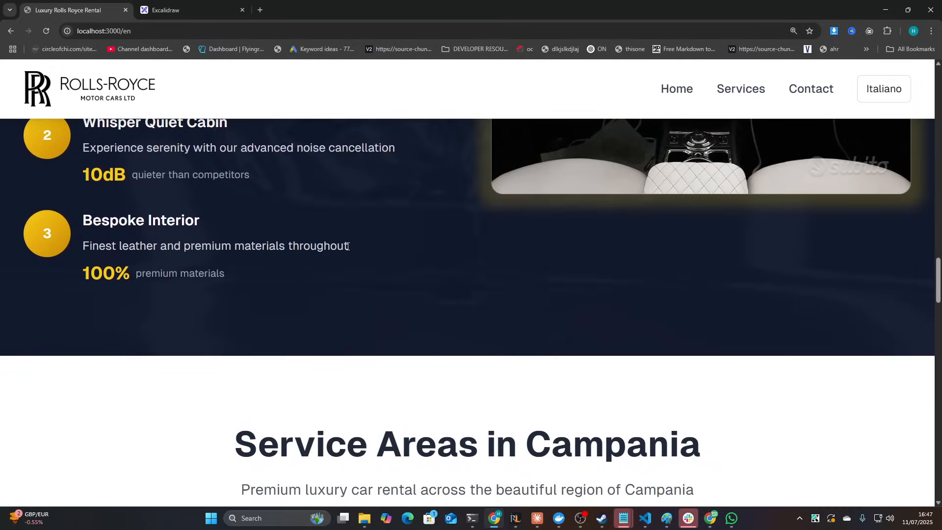
scroll(down, 3)
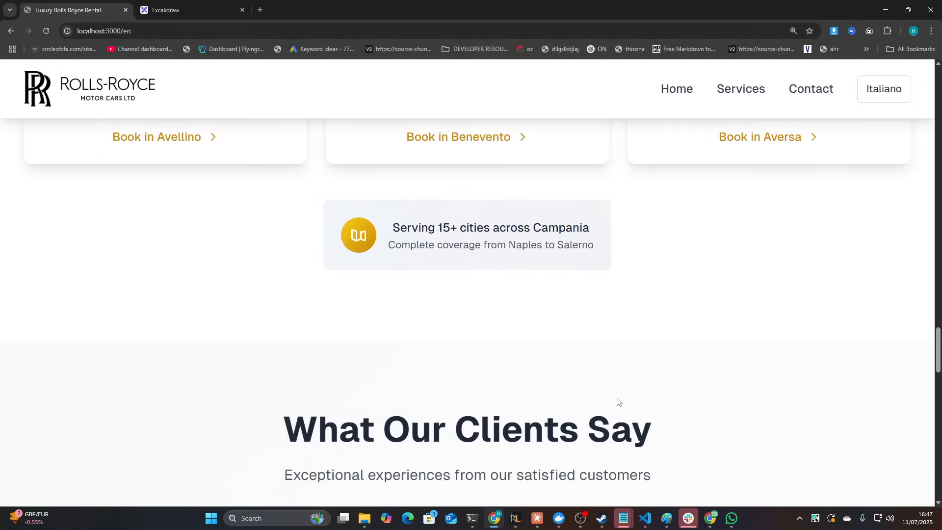
scroll(up, 3)
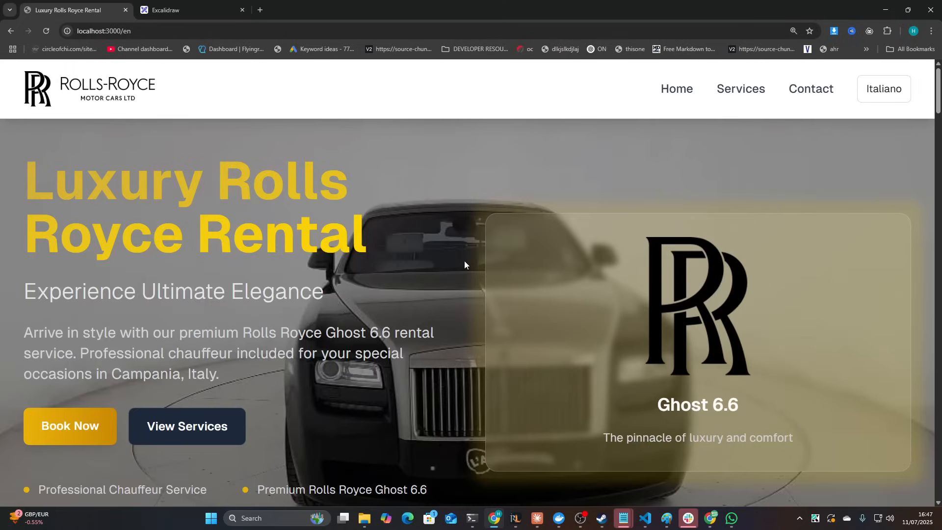
scroll(down, 3)
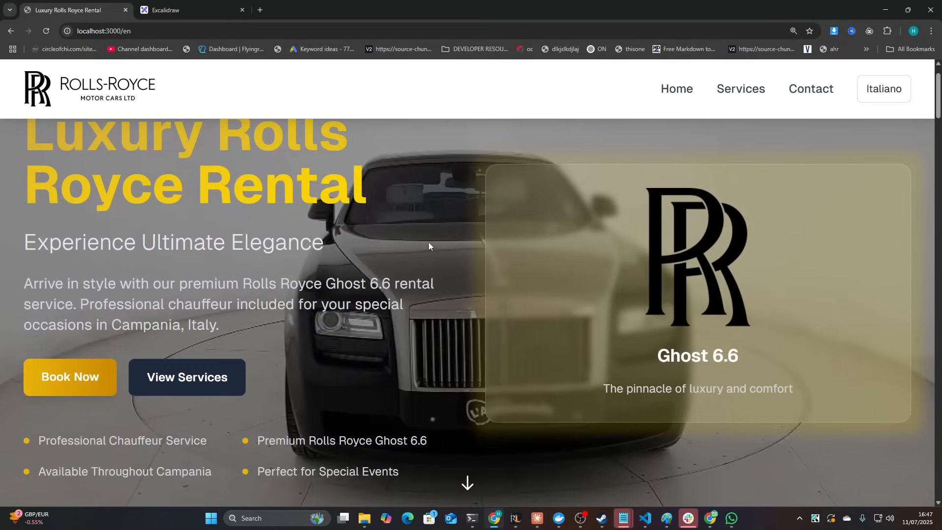
text(terminal)
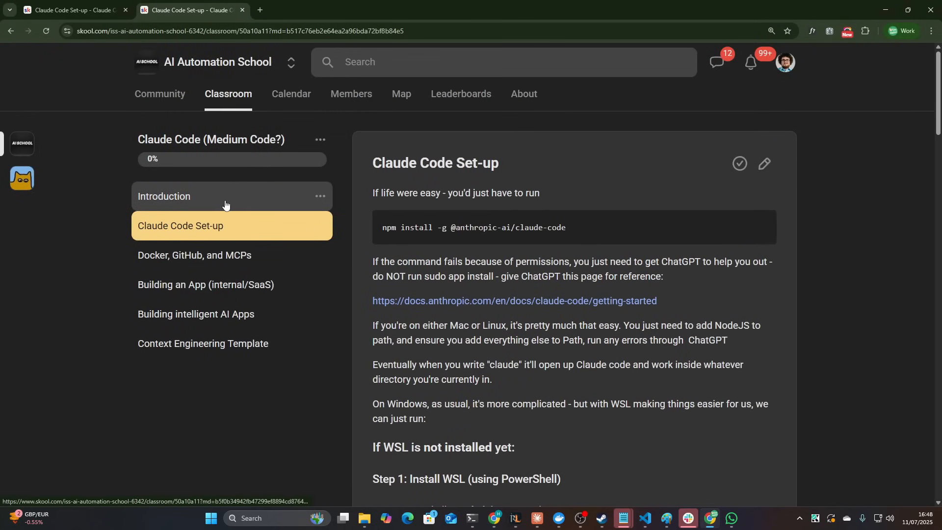
click(174, 195)
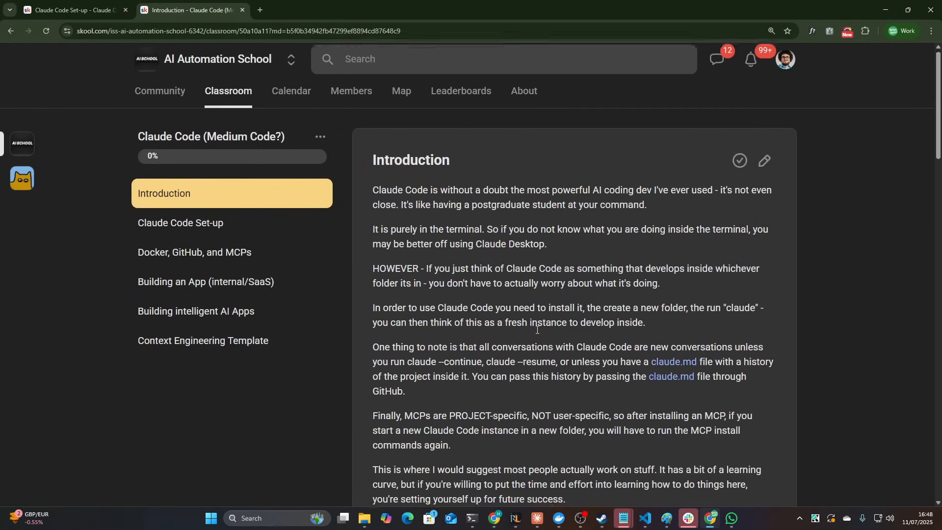
scroll(down, 3)
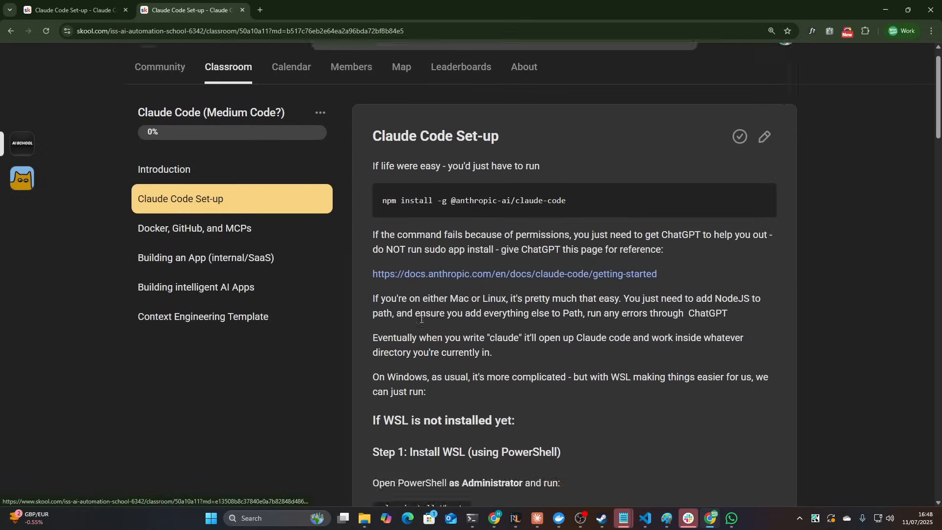
scroll(down, 3)
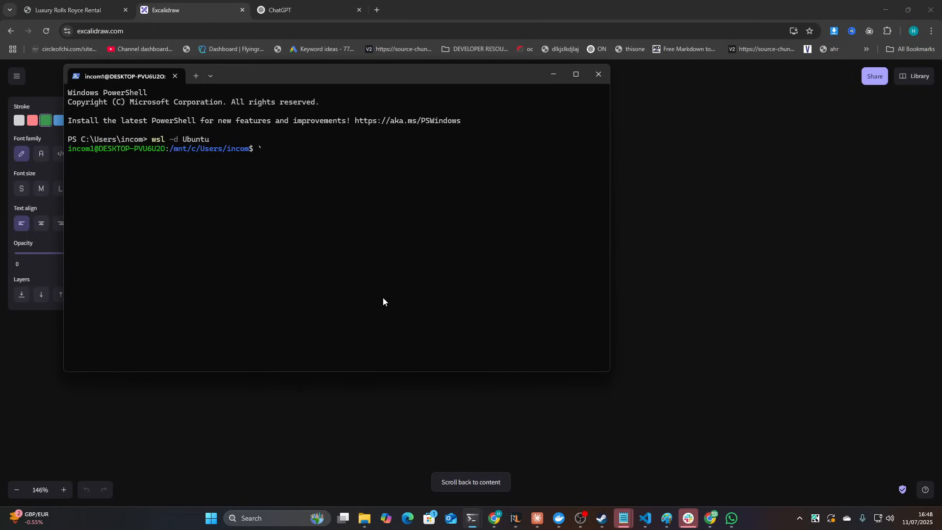
- Maximize the terminal, then in Ubuntu make and enter the claudeversion folder
click(573, 74)
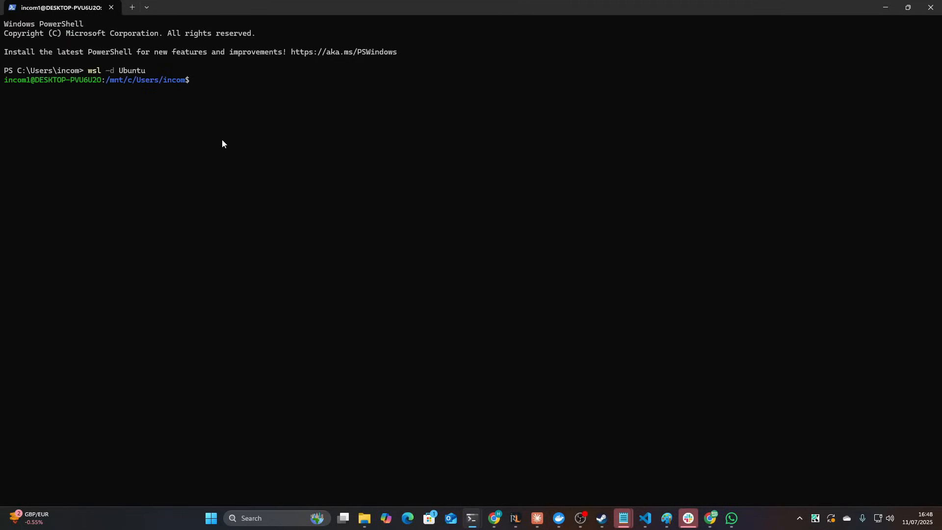
text(exit)
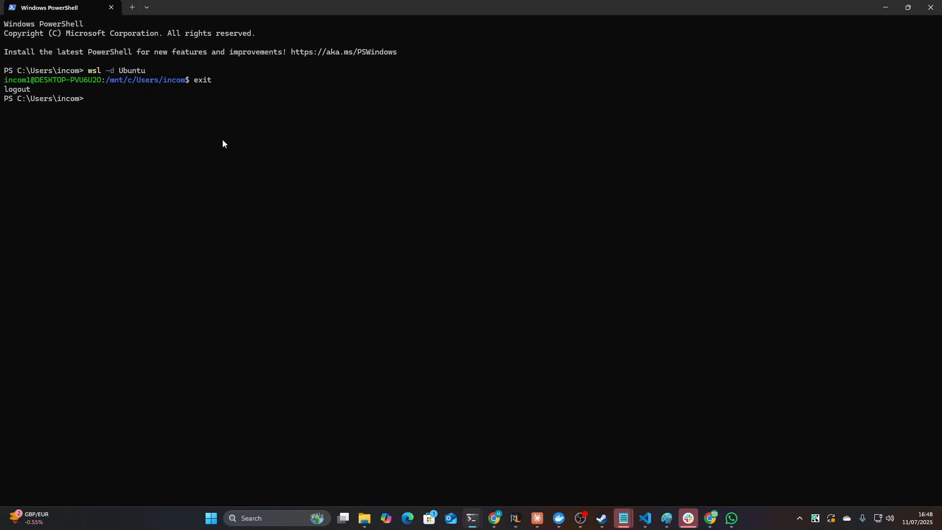
text(claude)
text(wsl -d Ubuntu)
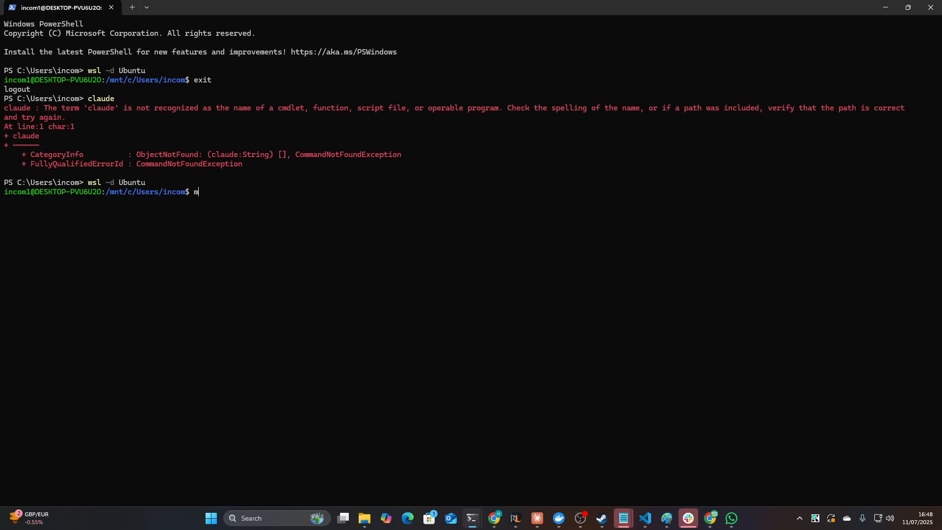
text(kdir claudeversion)
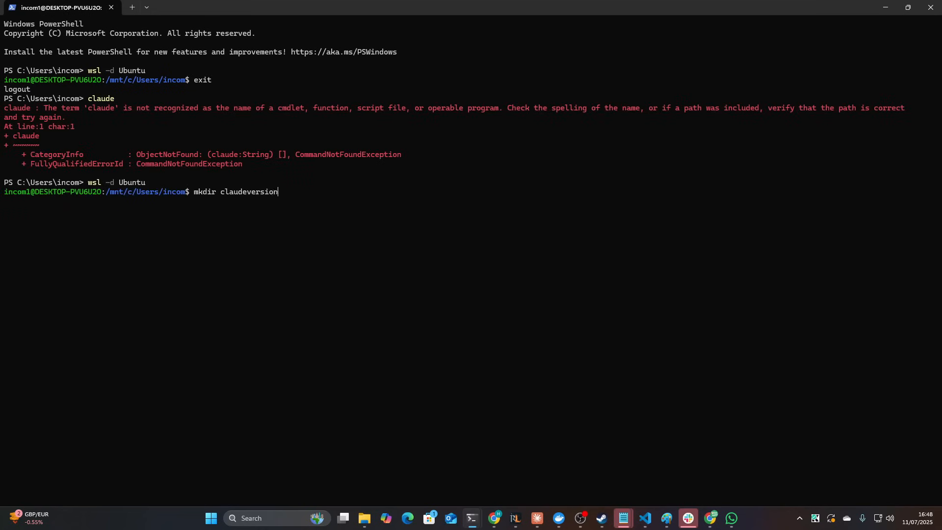
text(cd claudeve)
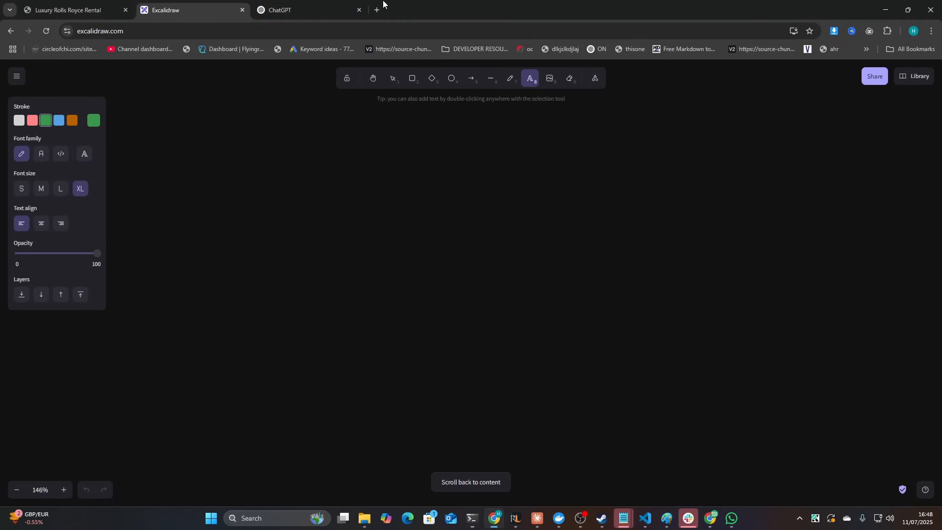
- In a new tab, search 'gemini cli installation' and open the google-gemini/gemini-cli repo
click(375, 10)
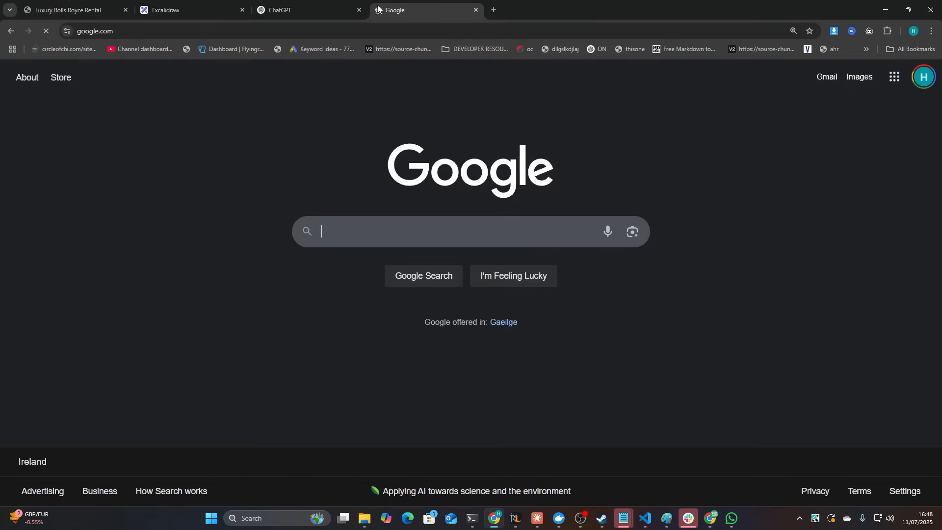
text(gemini)
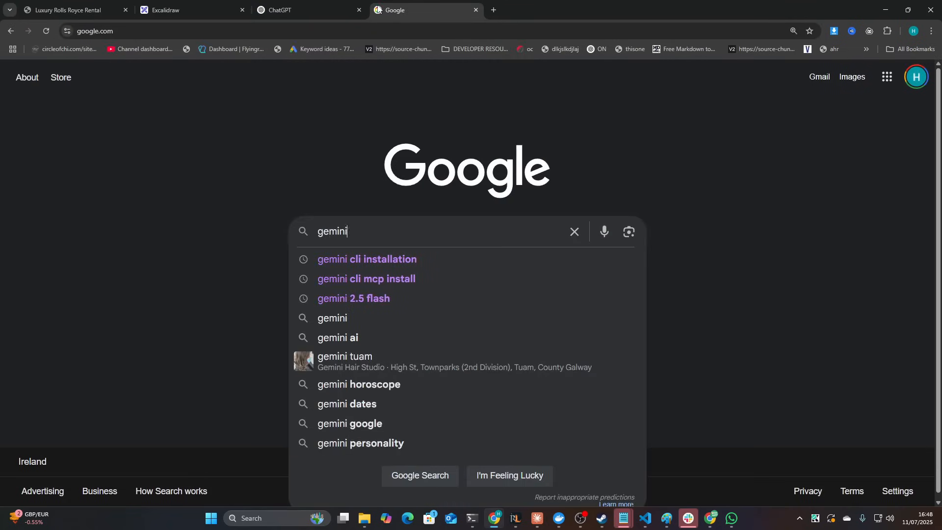
click(366, 259)
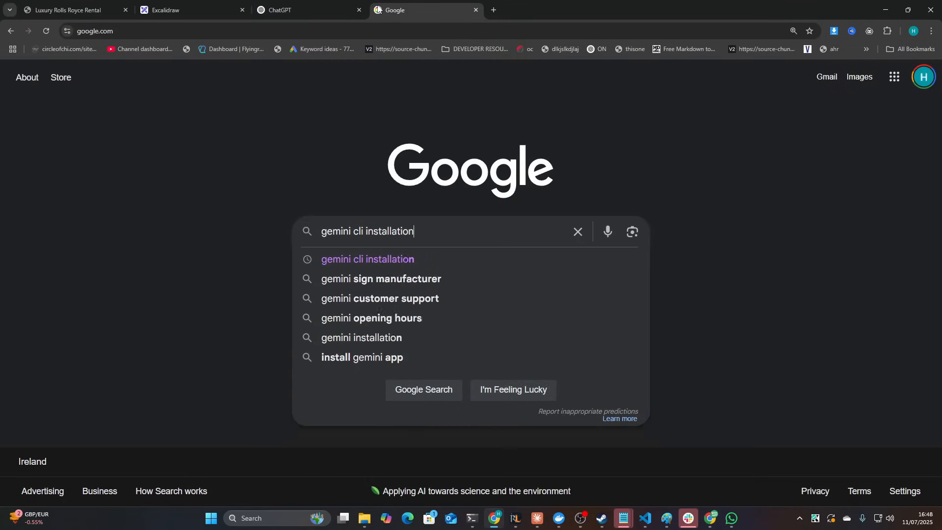
click(367, 259)
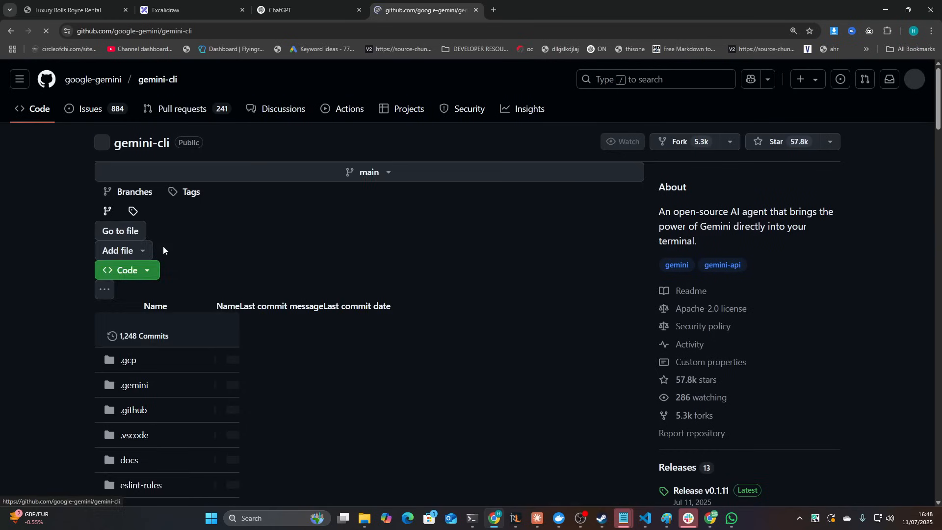
scroll(down, 3)
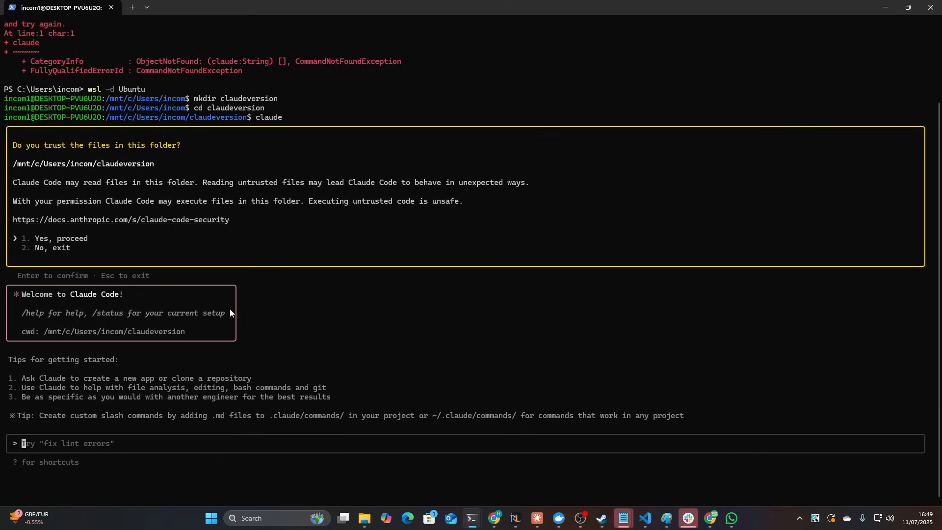
- Ask Claude Code to 'install gemini cli for me' and confirm pasting the long text
text(install gemini cli for me)
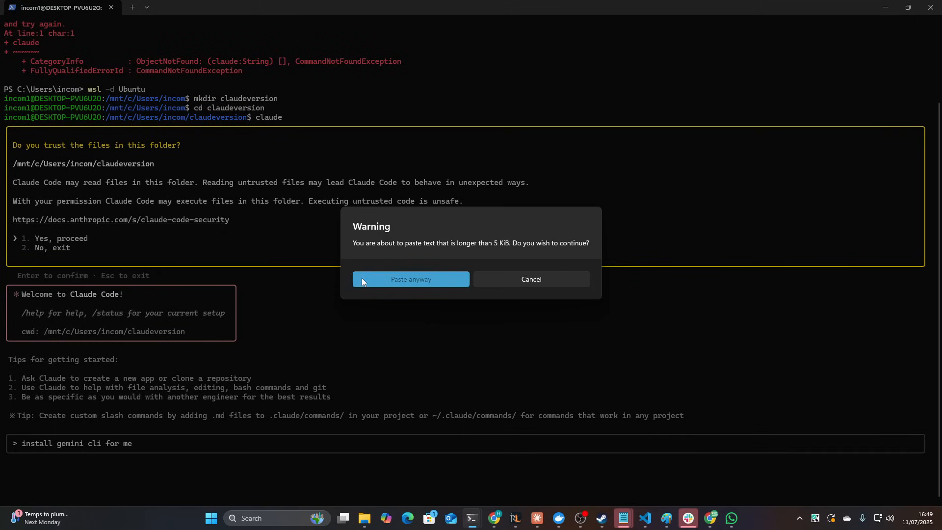
click(529, 279)
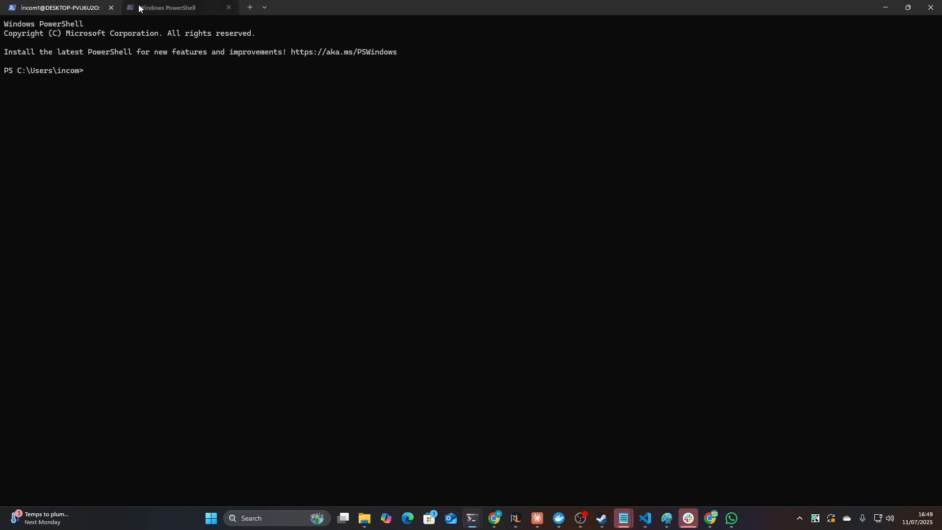
- In a new Ubuntu tab, create and enter googleversion, then try running gemini
text(wsl -d Ubuntu)
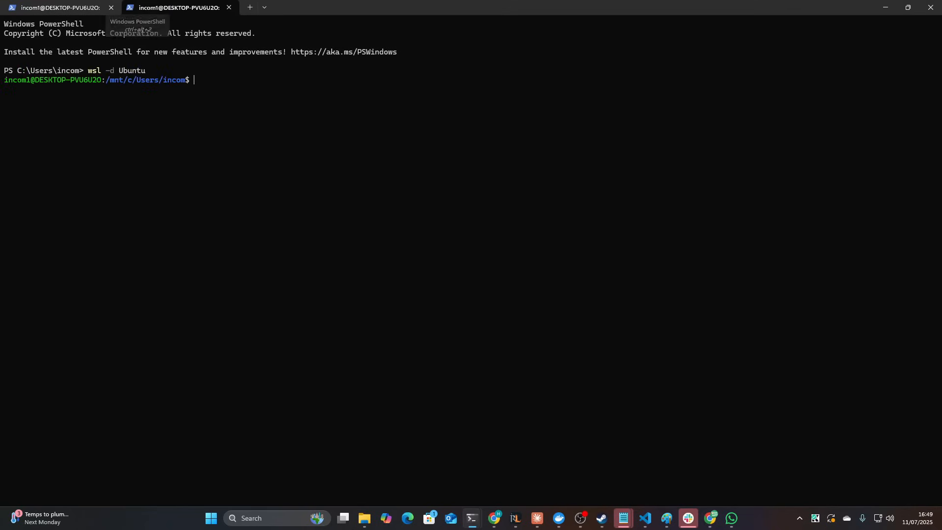
text(mkdir googleve)
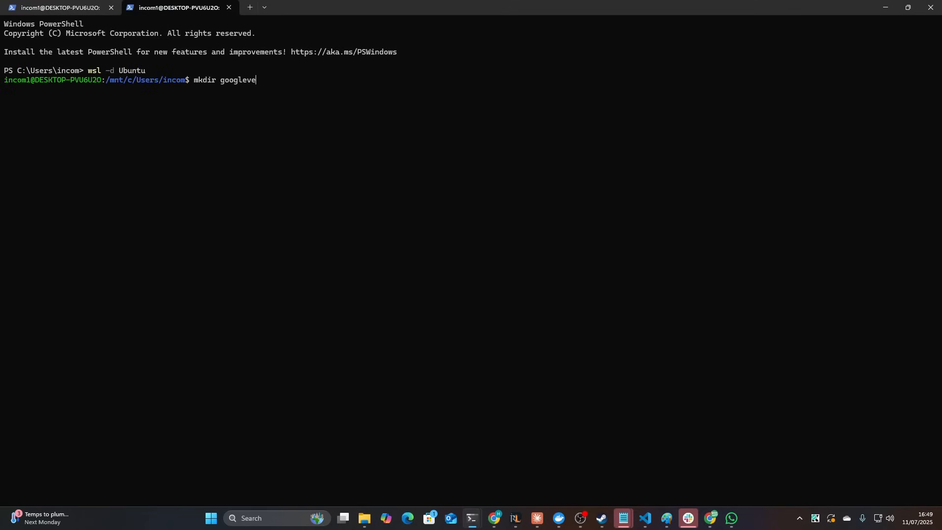
text(cd googleversion)
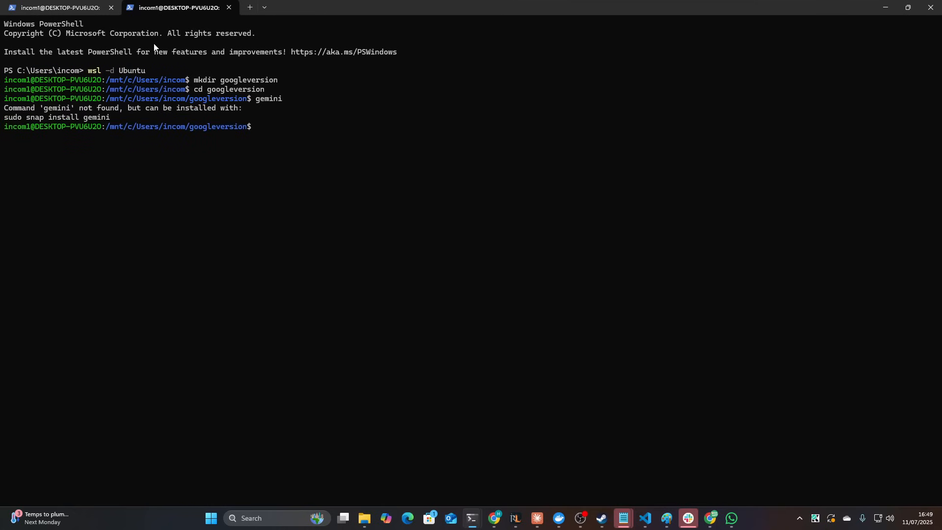
mouse_move(60, 6)
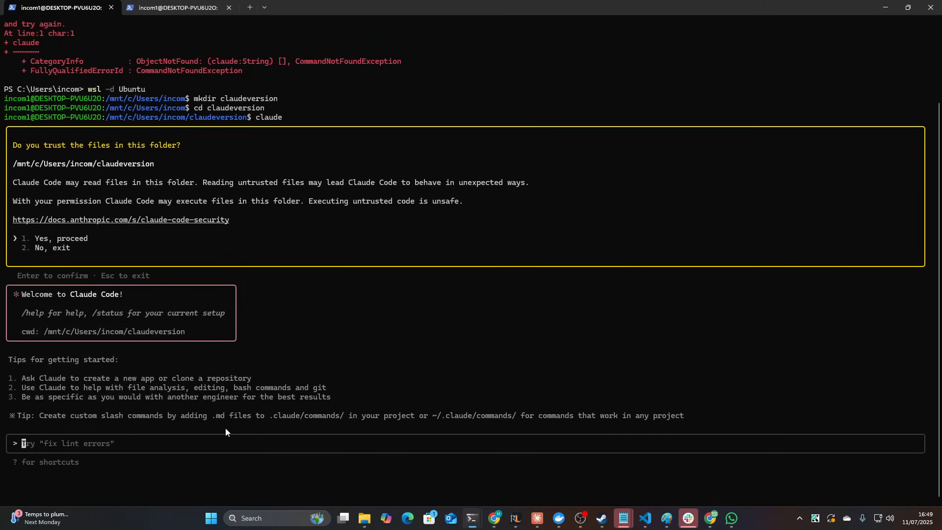
mouse_move(269, 372)
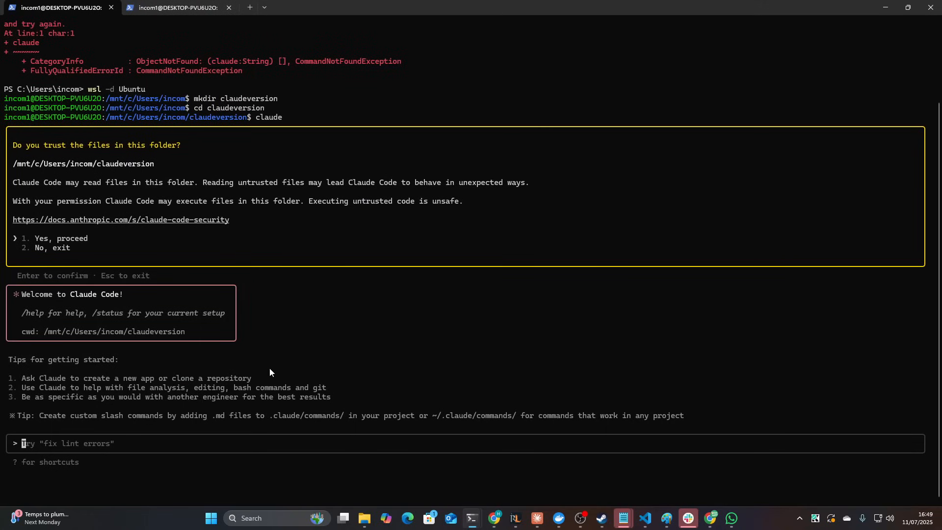
- Tell Claude Code gemini isn't global, with pasted docs, then switch to the googleversion tab
text(i have gemini sinstalled but it's not g)
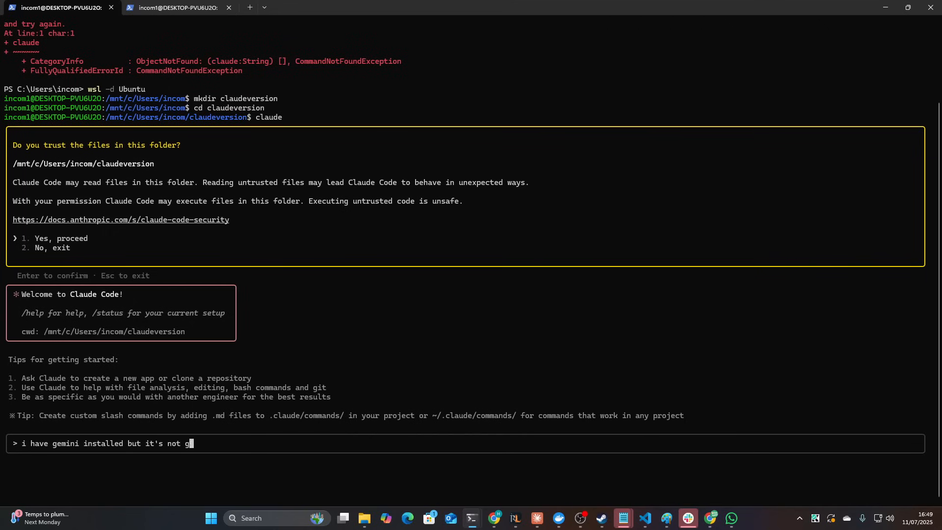
text(lobal or something)
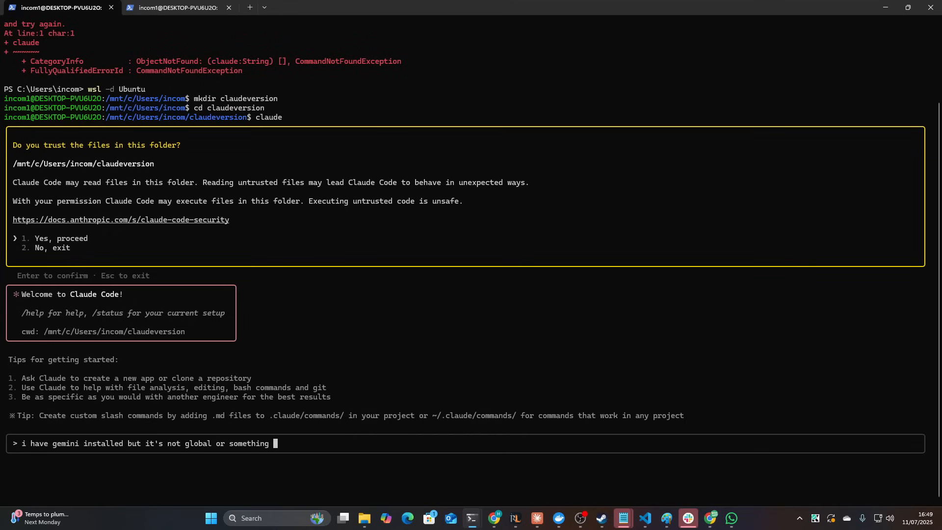
text(not sure [Pasted text #2 +162 lines])
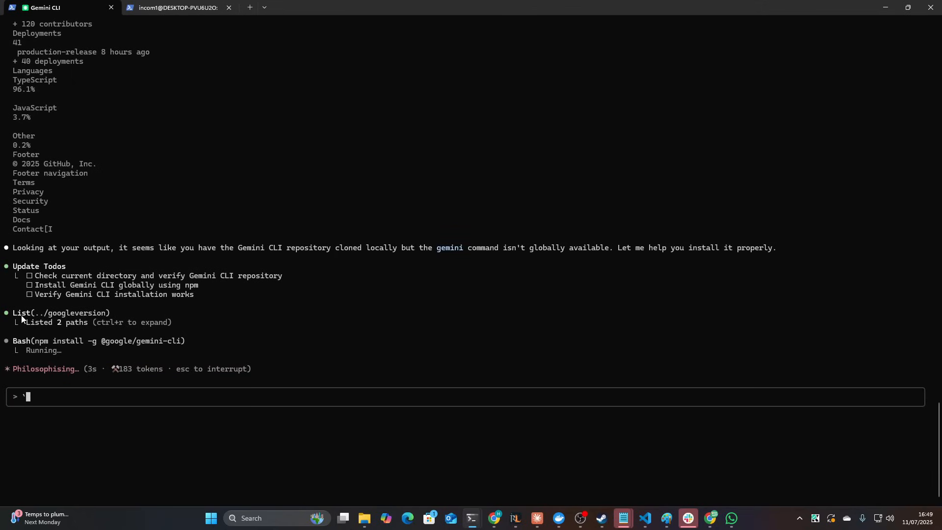
click(174, 7)
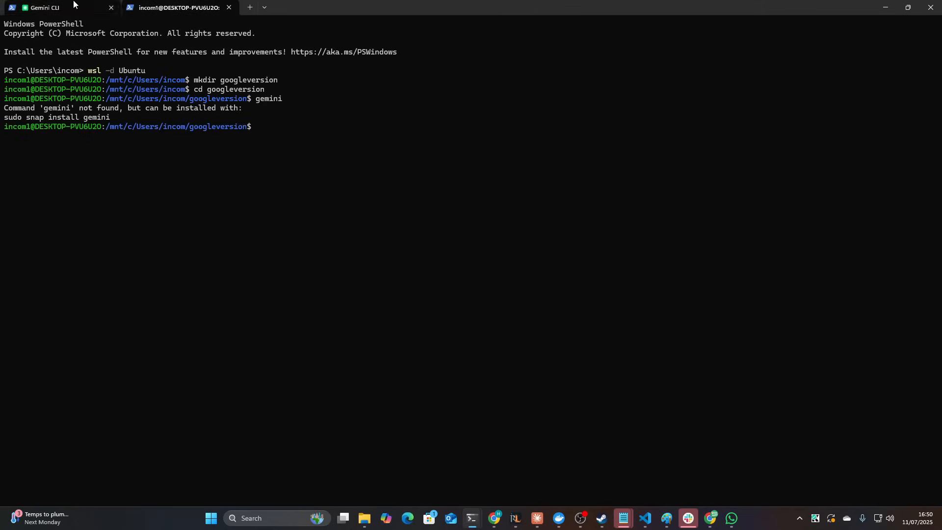
- Search Start for claudeversion and open the empty folder in File Explorer
click(210, 517)
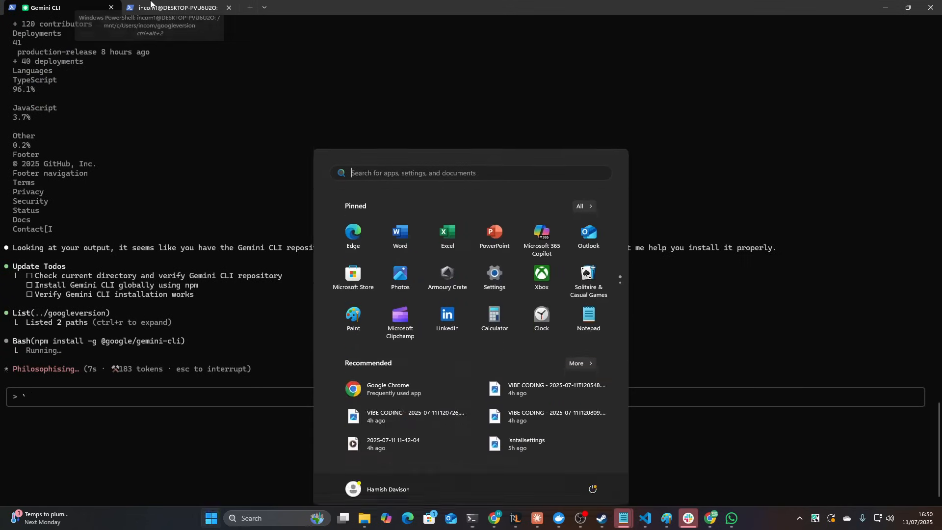
text(claudeversion)
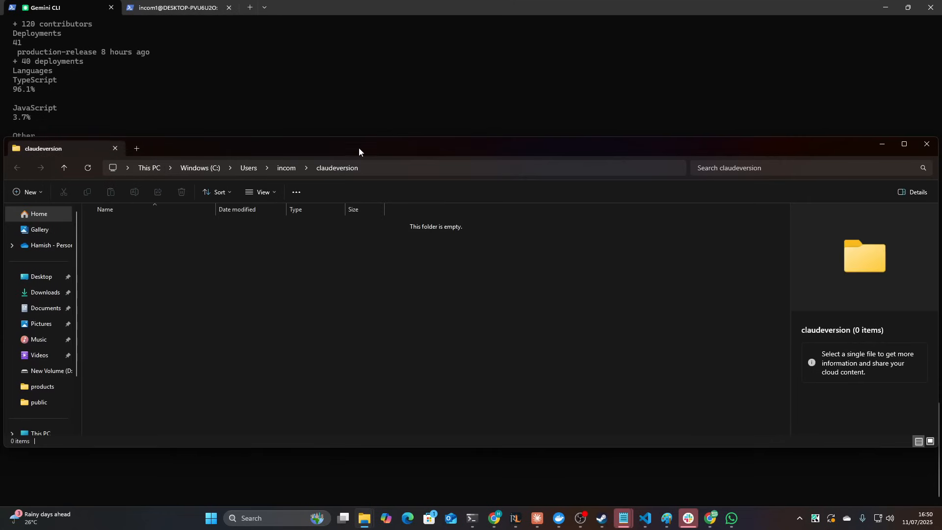
click(211, 518)
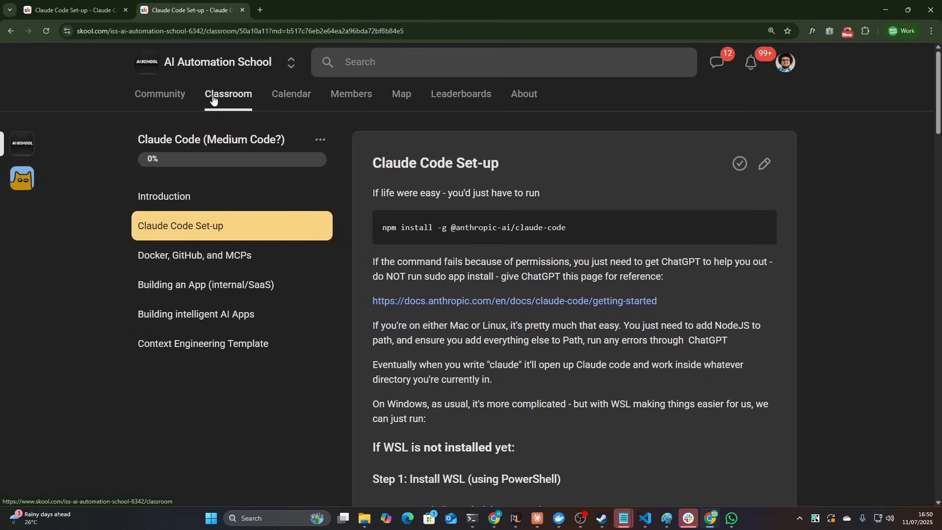
- Open the 'Prompt to create a service based website' lesson and select its create-next-app command
click(228, 94)
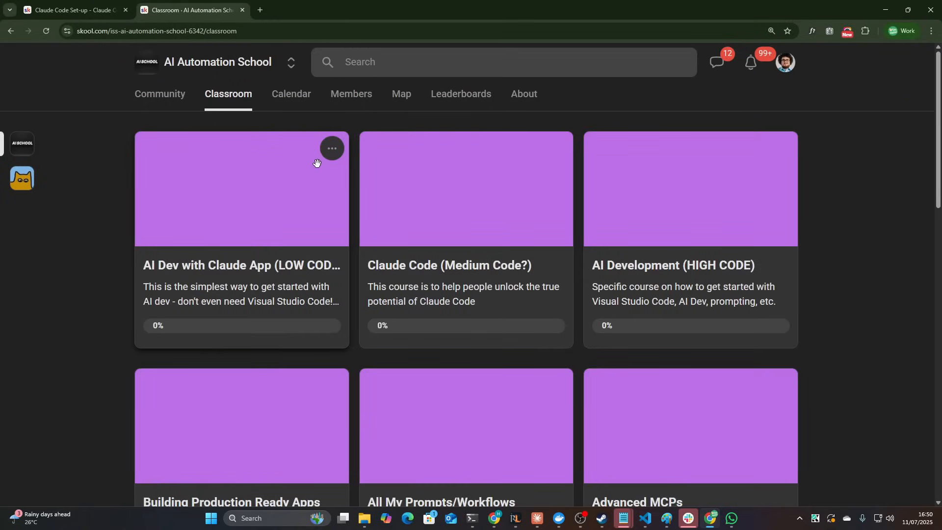
scroll(down, 3)
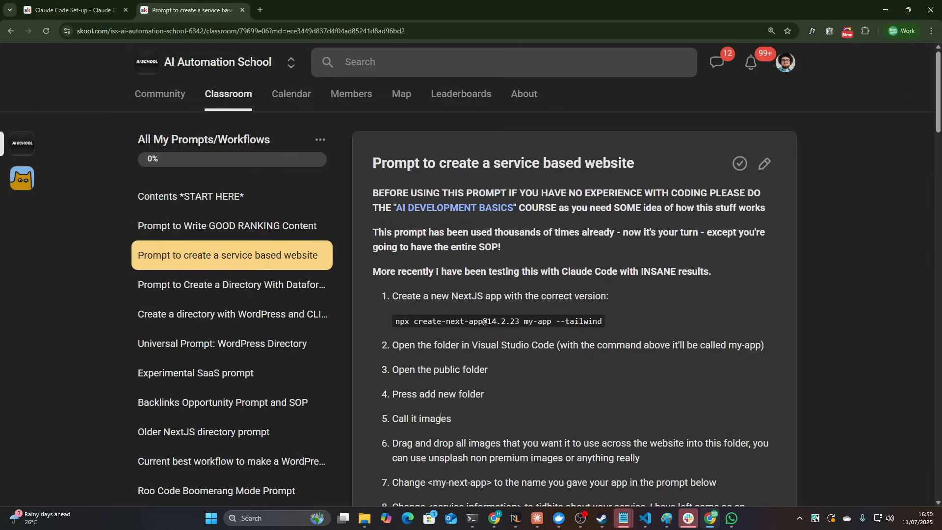
drag(396, 321, 601, 321)
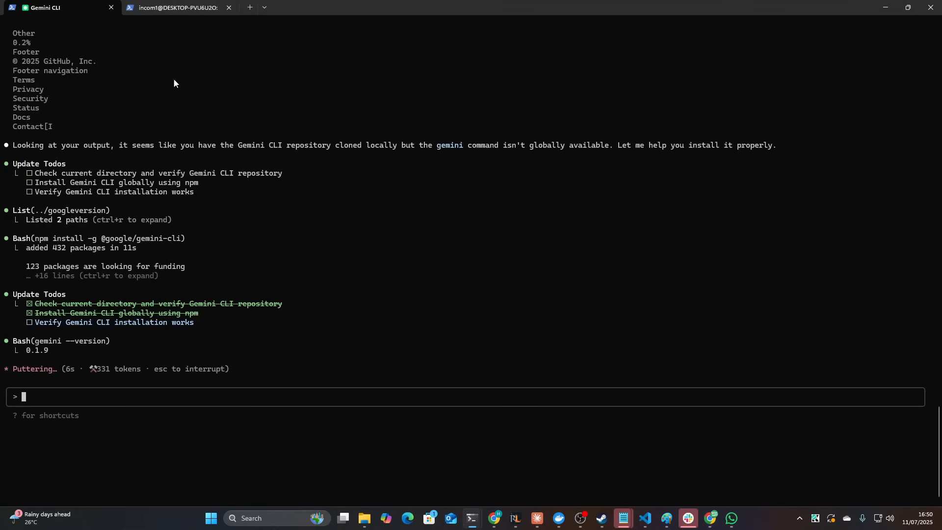
- Launch and quit gemini in googleversion, then return to the claudeversion prompt
click(174, 7)
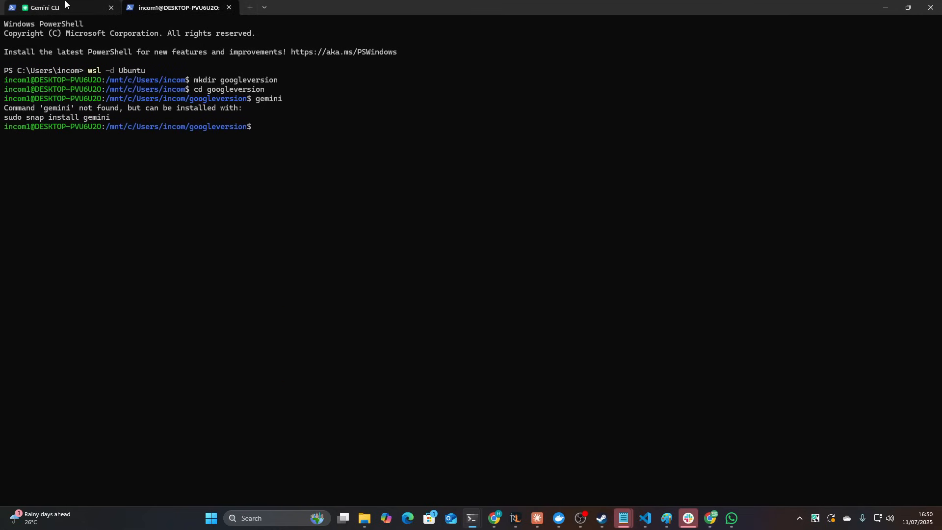
text(`)
text(gemini)
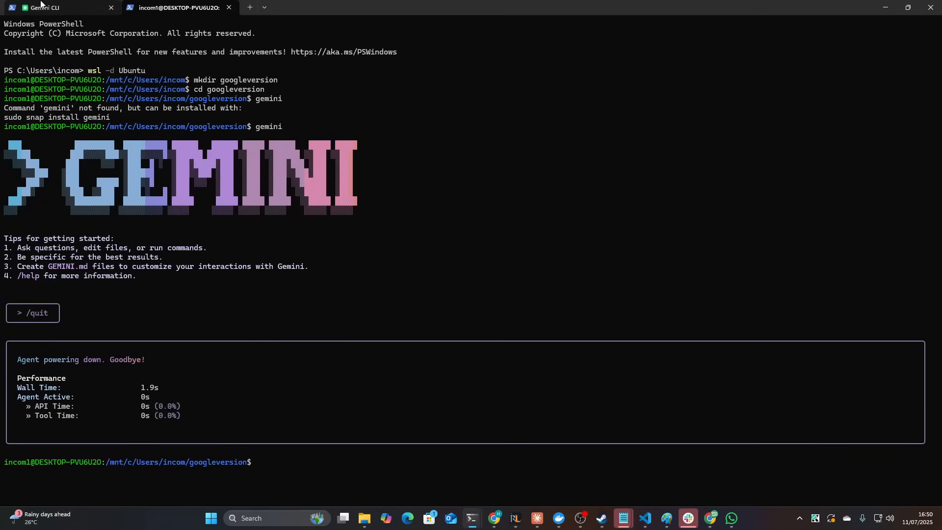
click(60, 8)
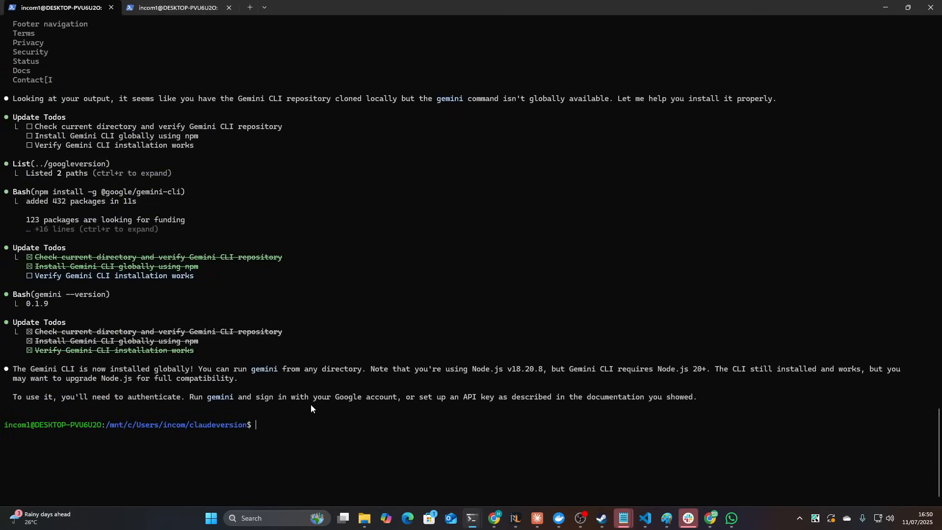
double_click(194, 425)
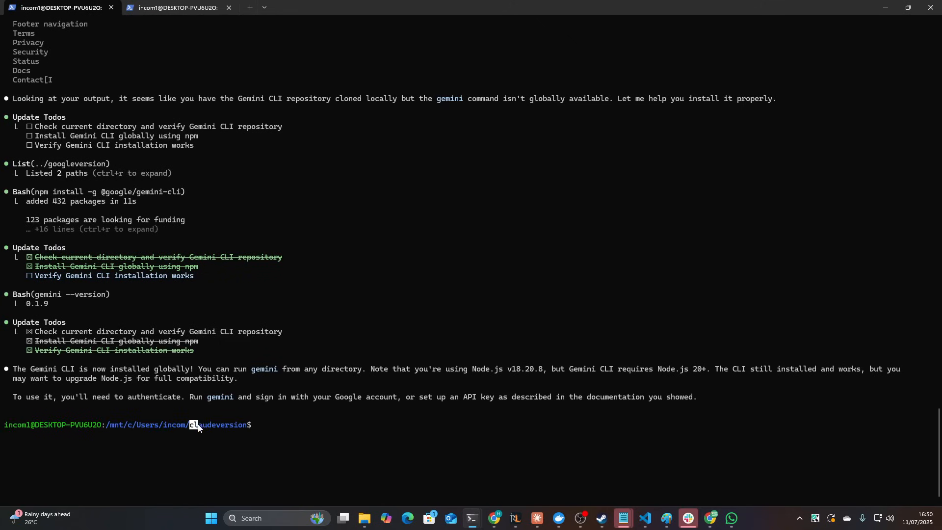
click(174, 7)
text(npx create-next-app@14.2.23 . --tailwind)
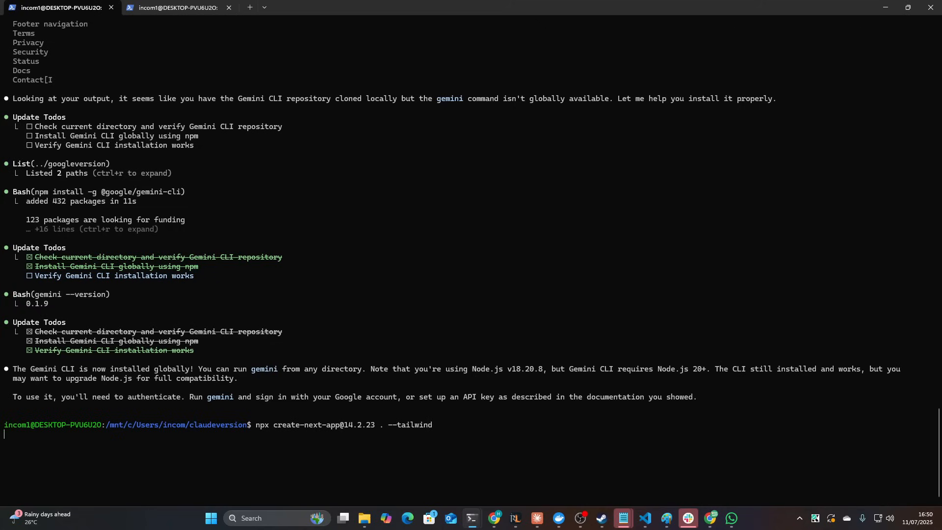
mouse_move(374, 422)
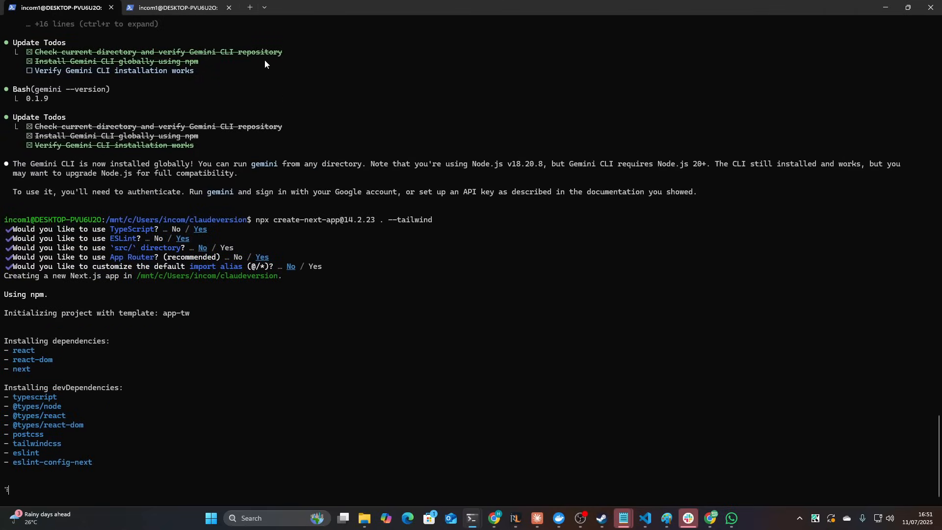
click(174, 7)
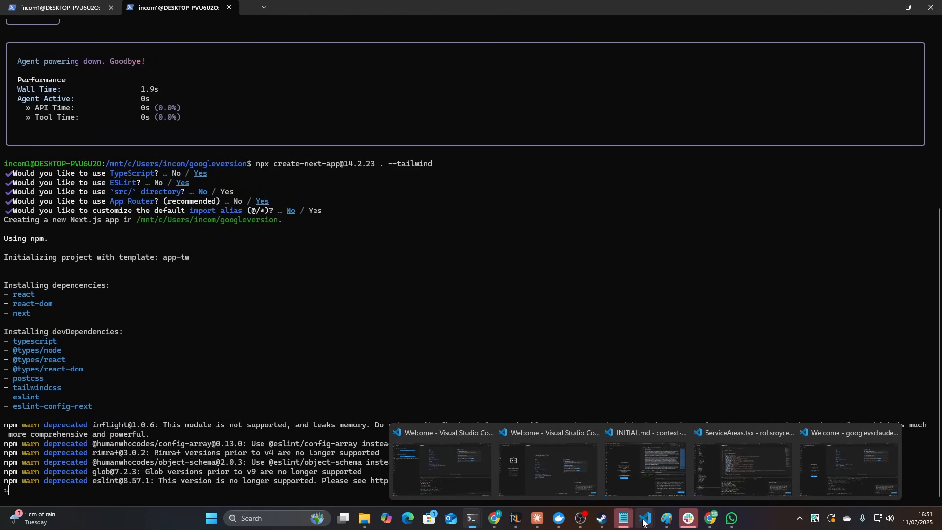
- Bring up a Visual Studio Code window from its taskbar icon
click(645, 517)
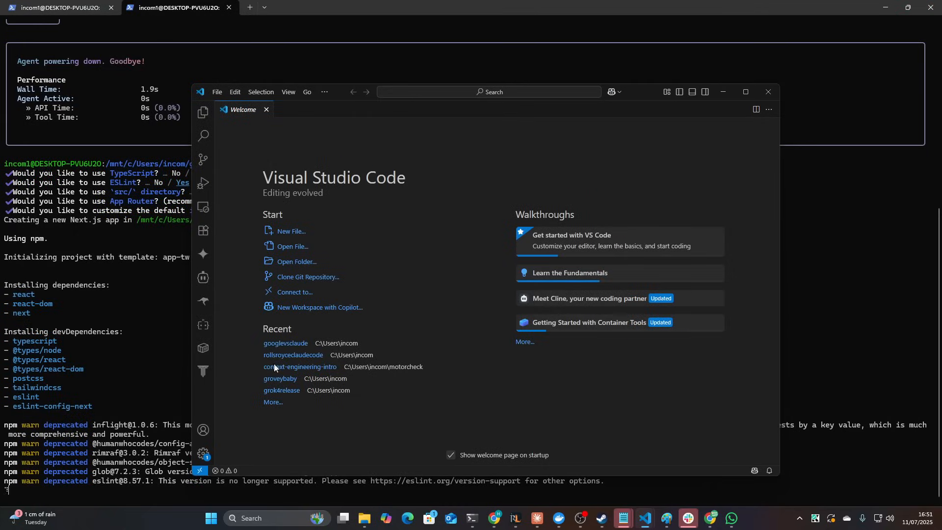
mouse_move(271, 381)
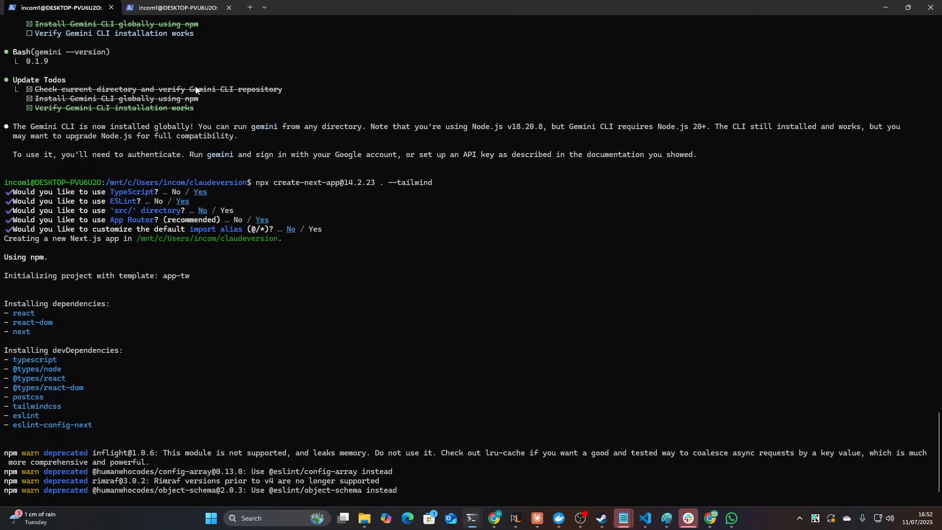
- Scroll the install output until 'Success! Created claudeversion' appears, then switch windows
scroll(down, 3)
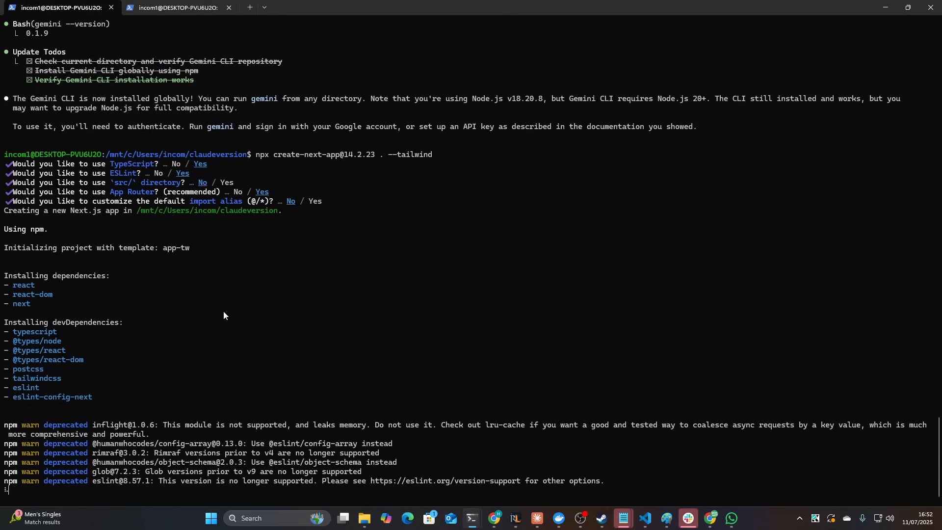
scroll(down, 3)
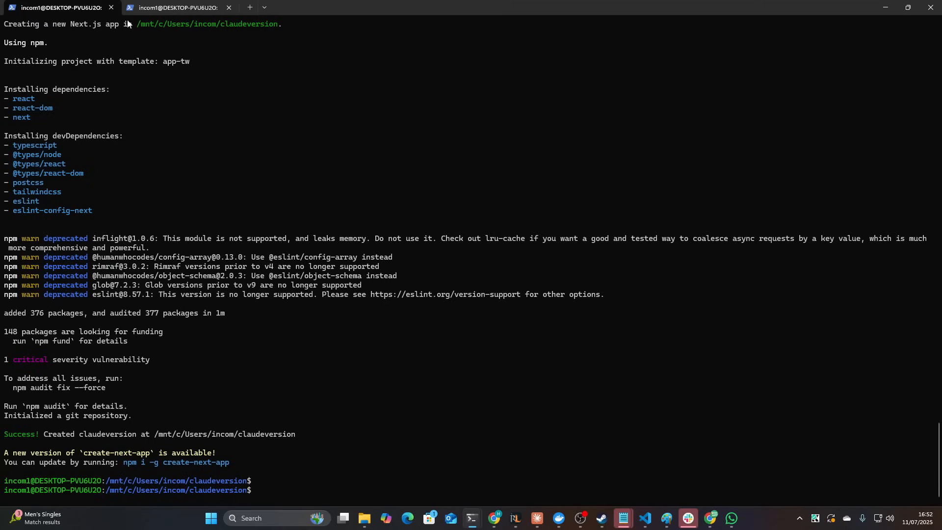
key(alt+tab)
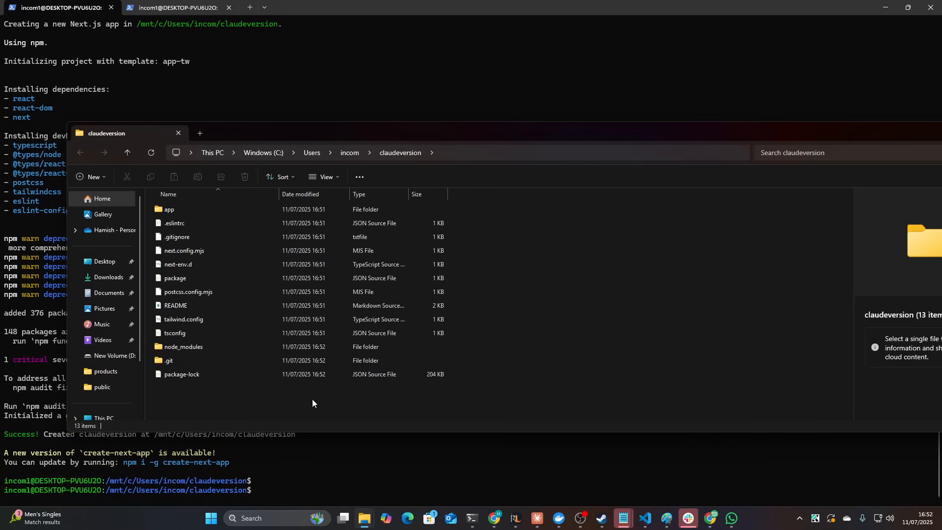
- Look through the googleversion project folder in File Explorer
text(gemini)
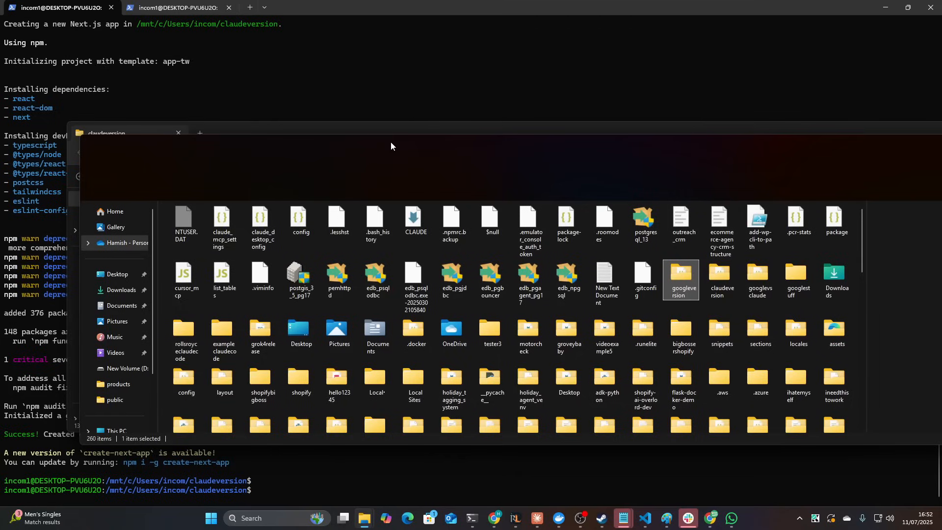
double_click(681, 273)
text(rolls royce logo)
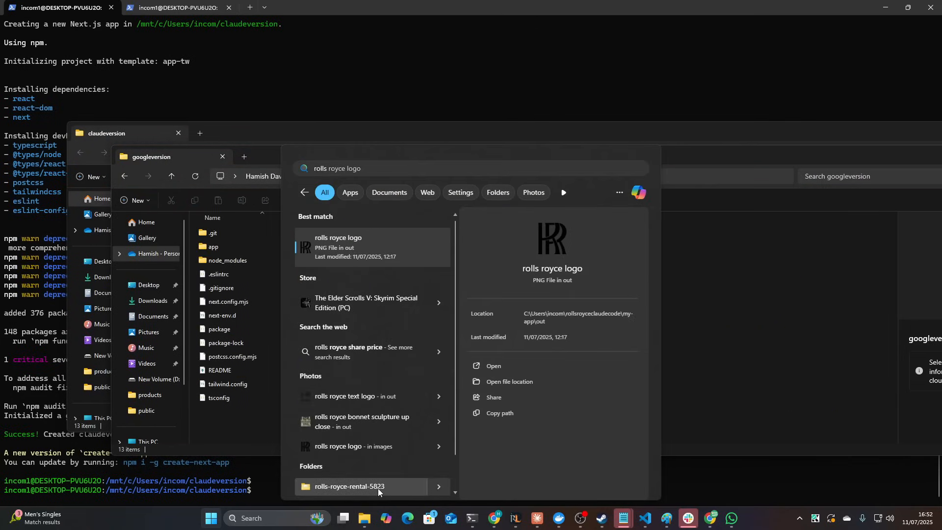
click(349, 486)
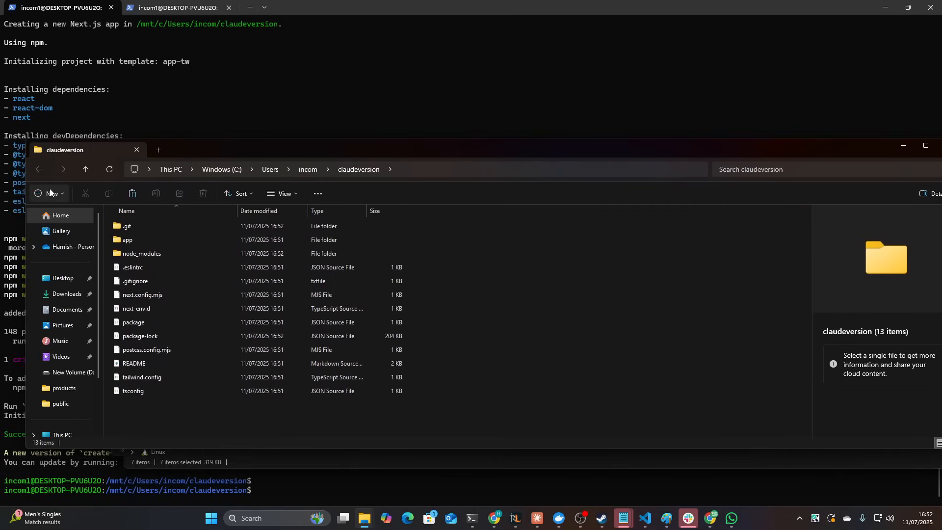
- Create a public folder inside claudeversion holding an empty images subfolder, then return to the terminal
click(50, 193)
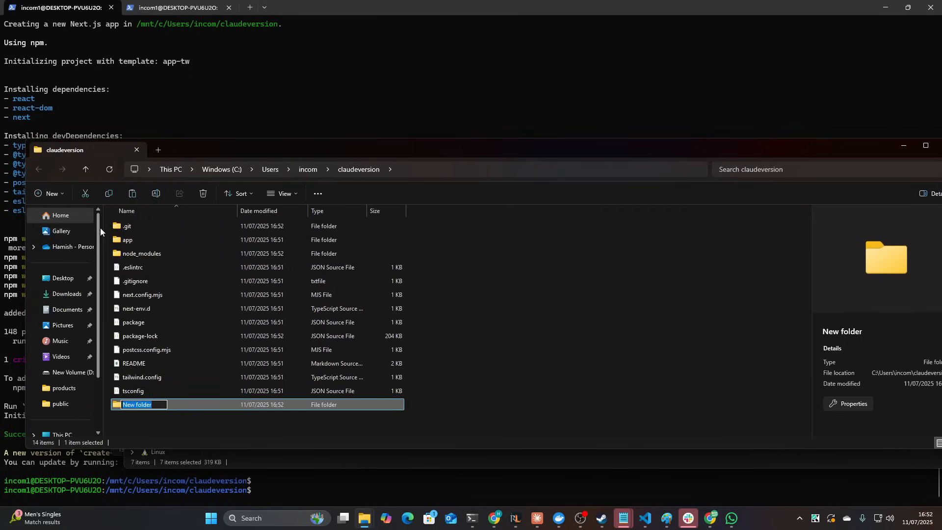
text(public)
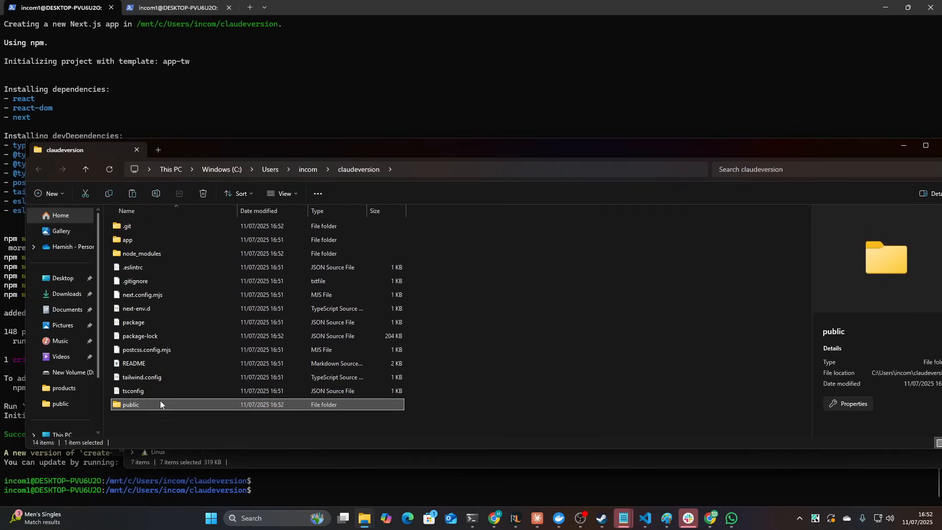
double_click(130, 404)
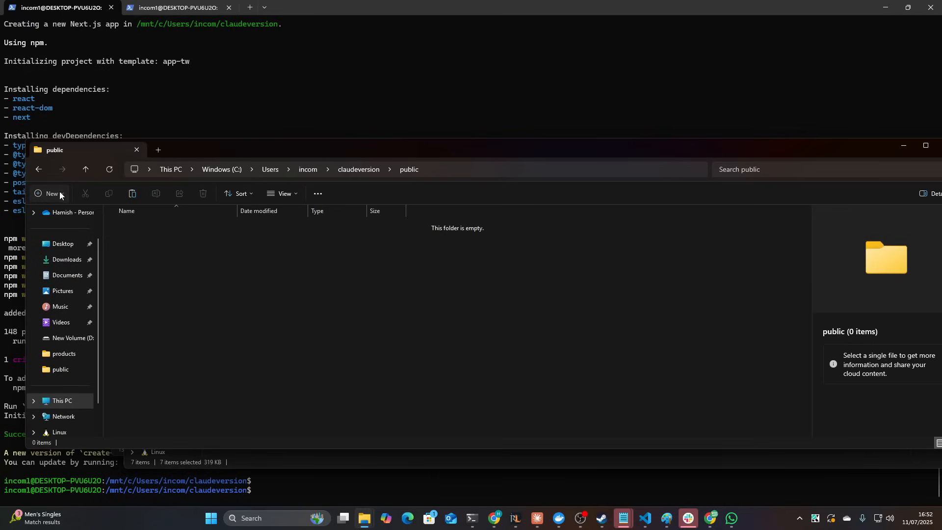
click(51, 193)
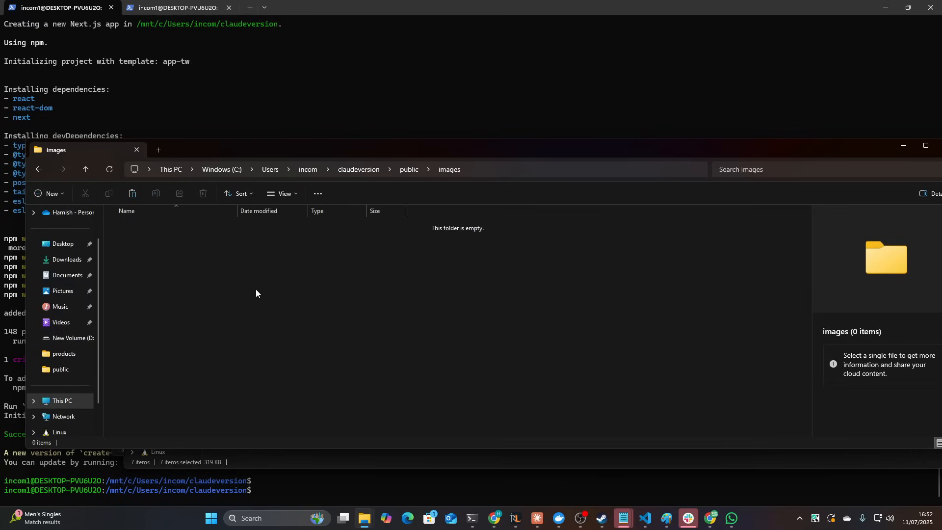
click(408, 168)
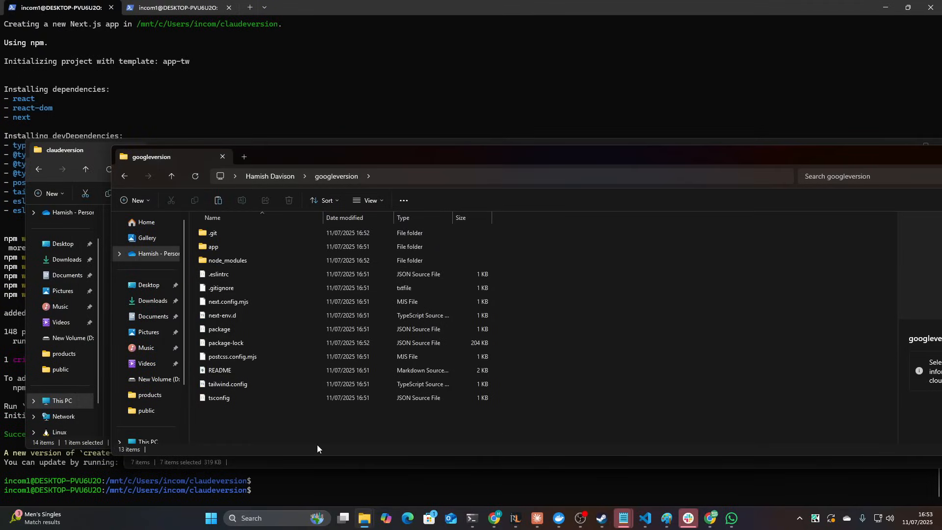
click(216, 411)
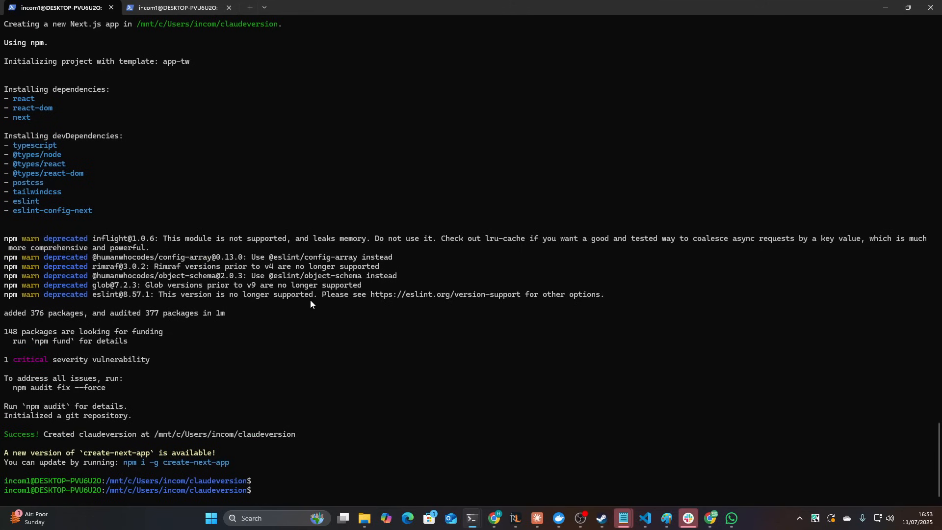
- Launch Claude Code with 'claude' in claudeversion and switch back to the Skool lesson
text(claude)
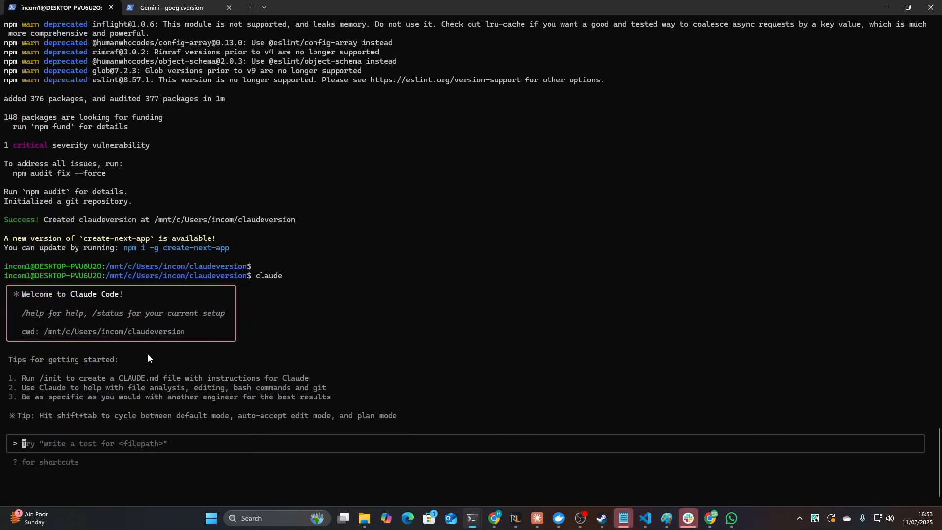
key(Win+Tab)
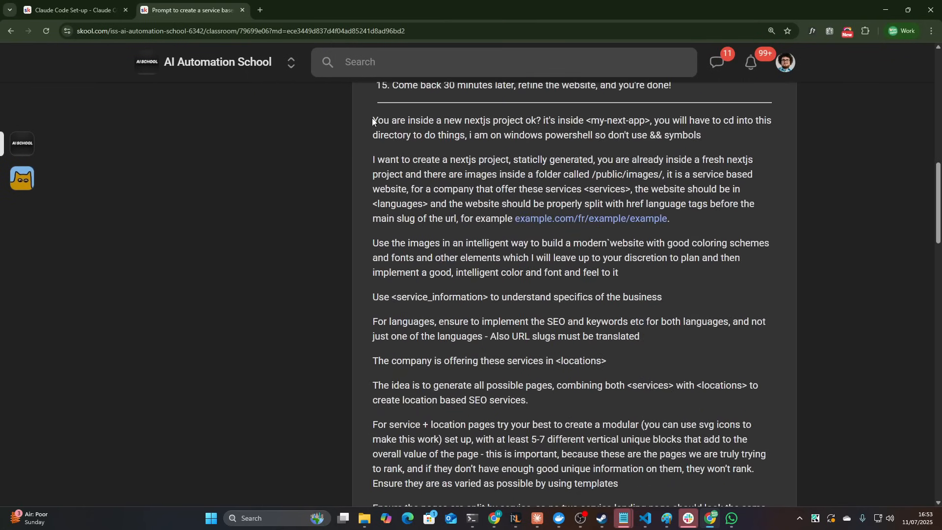
- Copy the Next.js service-website prompt from Skool and search Windows for notepad
scroll(down, 3)
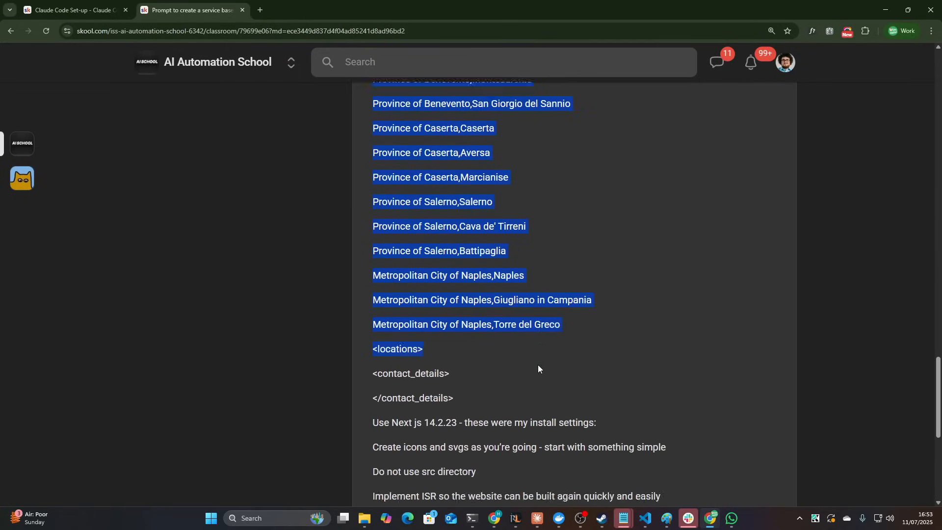
scroll(down, 3)
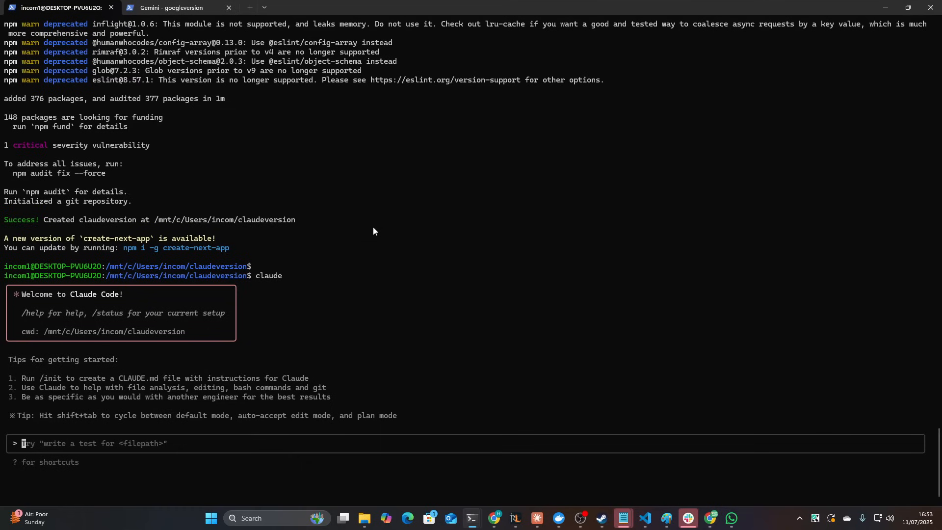
mouse_move(193, 330)
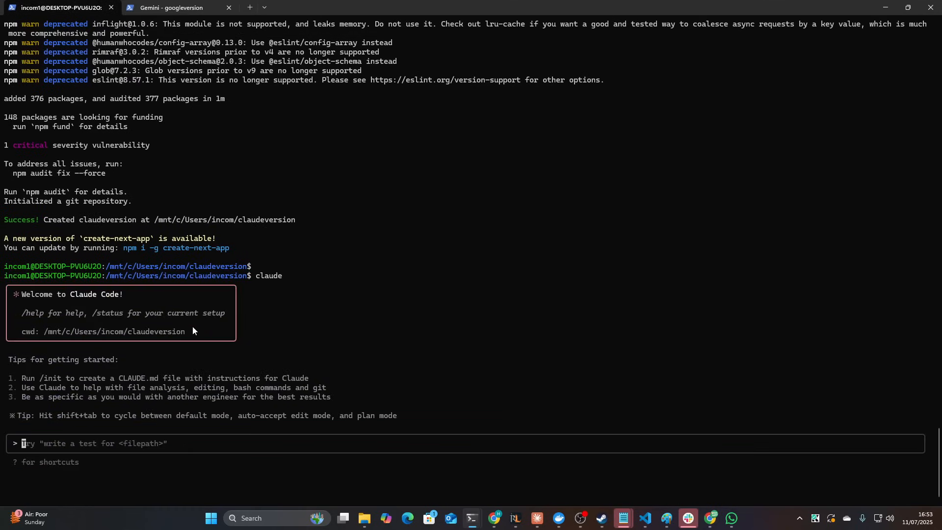
mouse_move(267, 334)
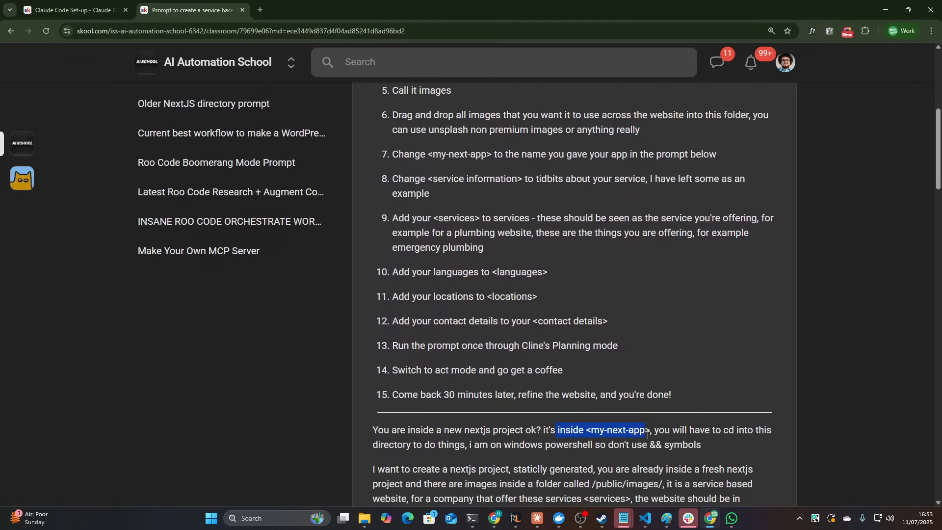
click(637, 430)
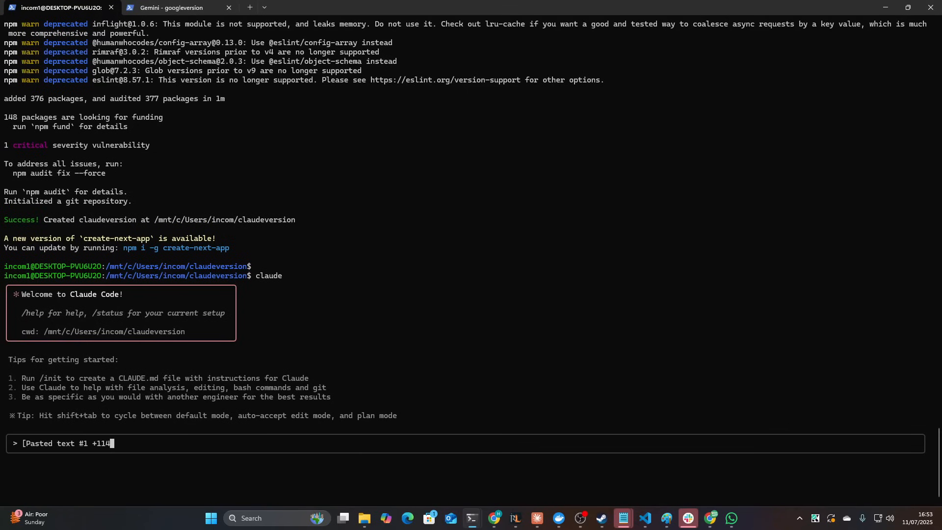
text(notepad)
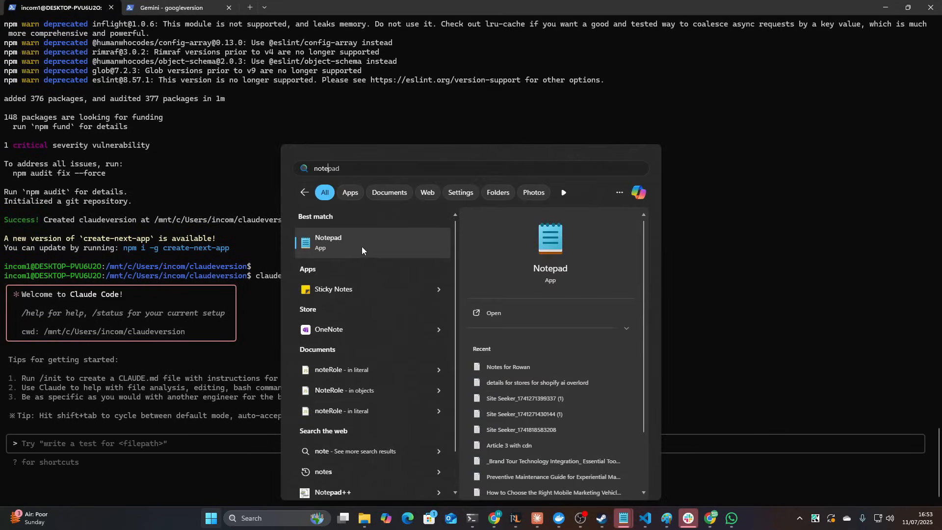
- Open Notepad from the search results and paste in the service-website prompt
click(328, 242)
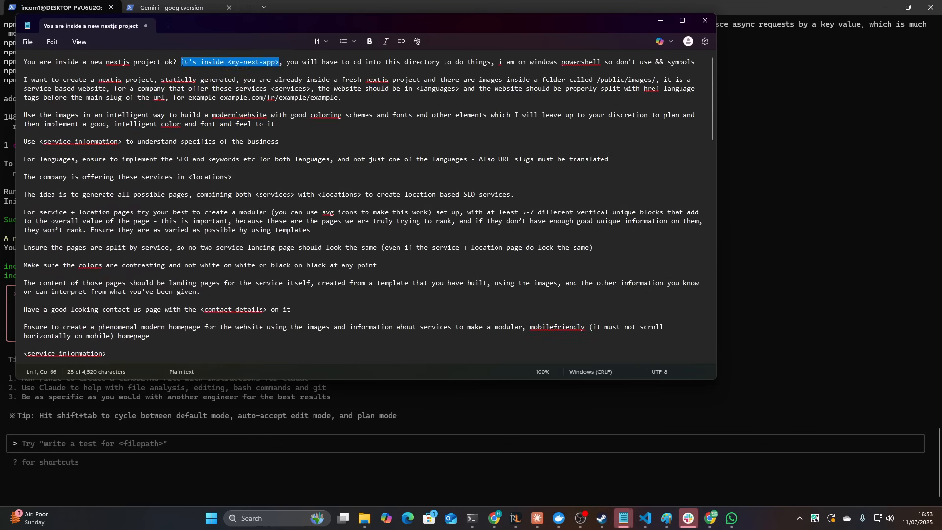
key(ctrl+a)
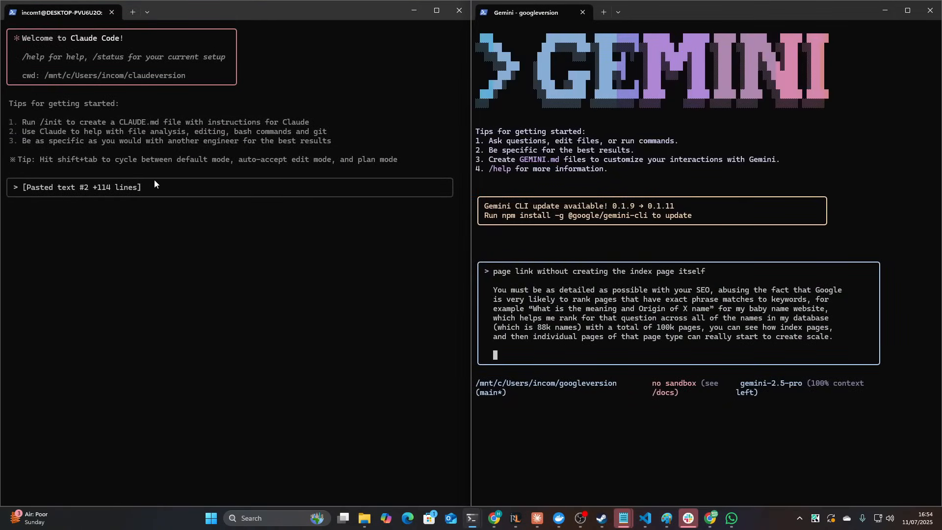
mouse_move(519, 335)
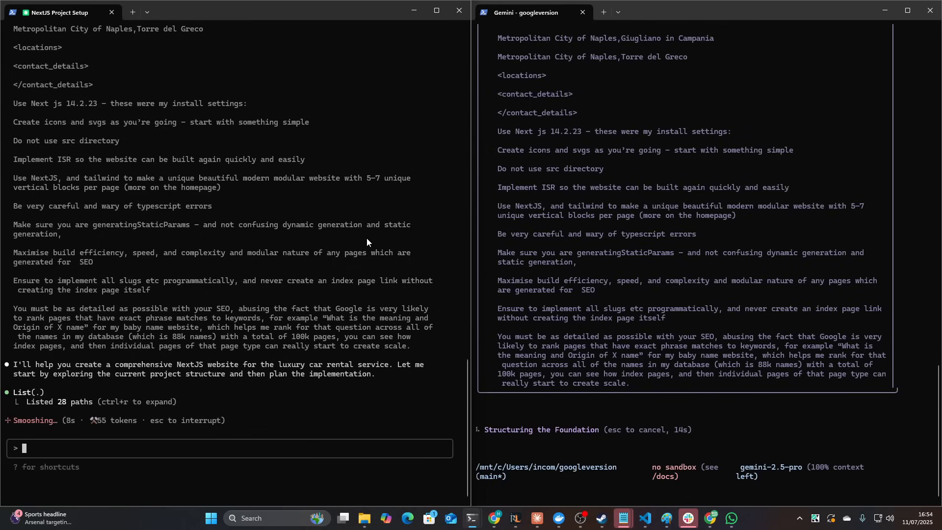
mouse_move(369, 166)
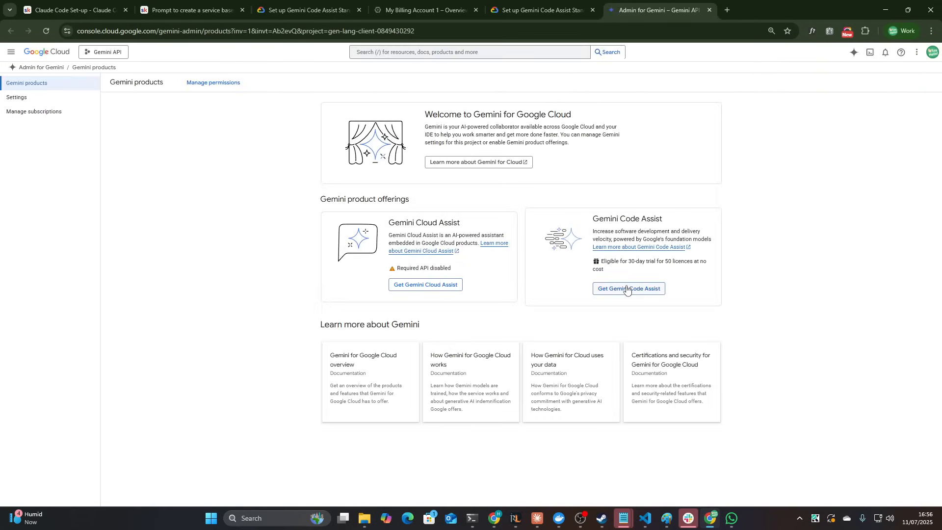
- Choose Get Gemini Code Assist on the Admin for Gemini > Gemini products page
click(627, 289)
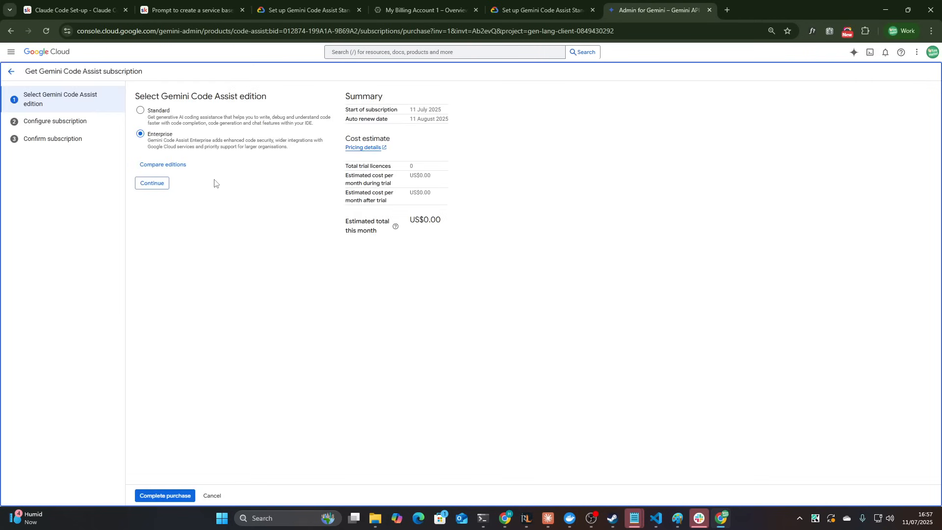
- Choose the Standard edition of Gemini Code Assist and continue
click(140, 110)
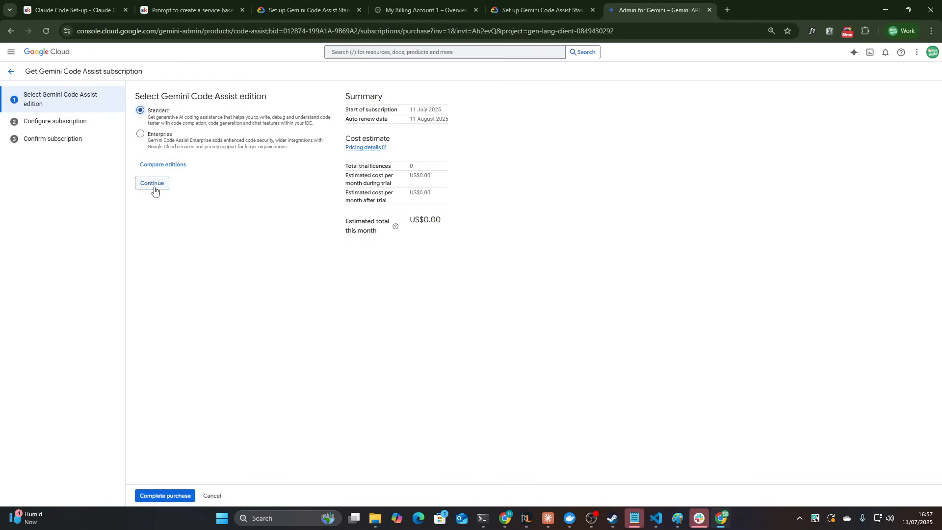
click(152, 183)
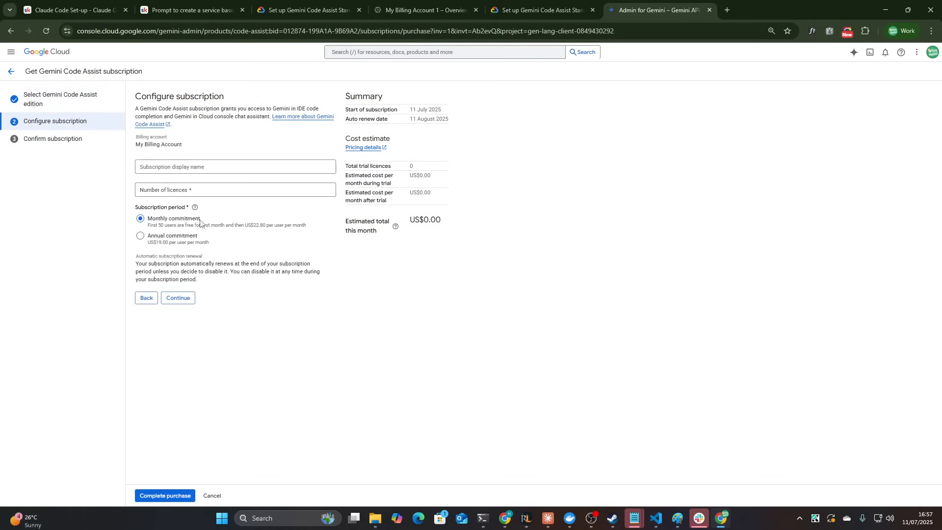
mouse_move(165, 495)
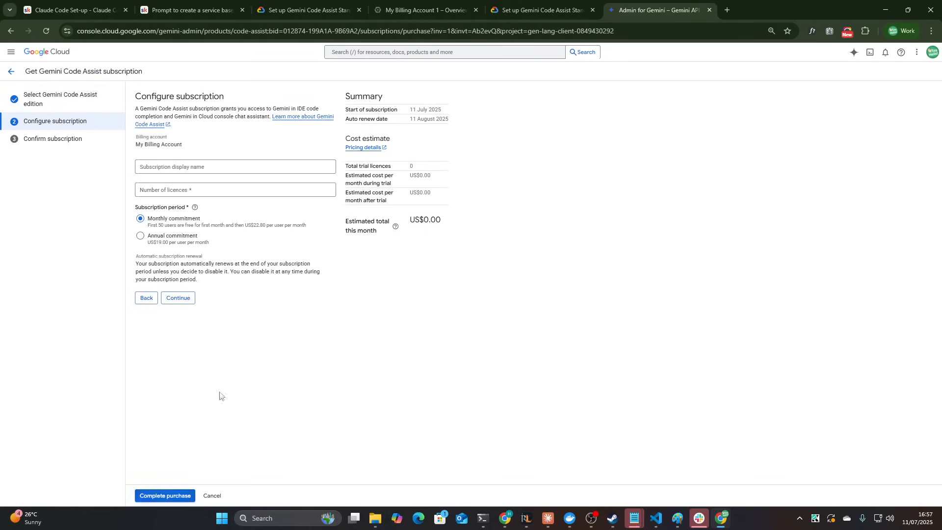
click(177, 297)
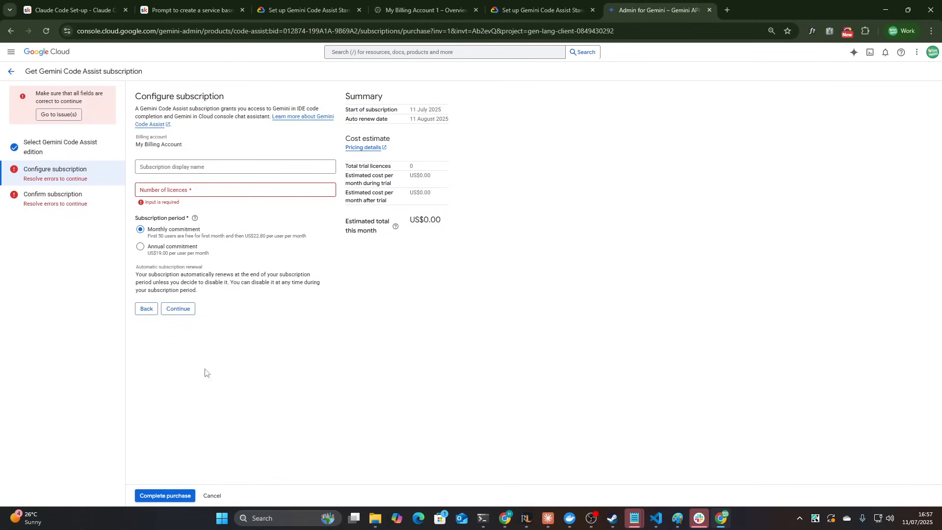
- Name the subscription 'hui' with one licence, accept the terms and complete purchase
click(235, 166)
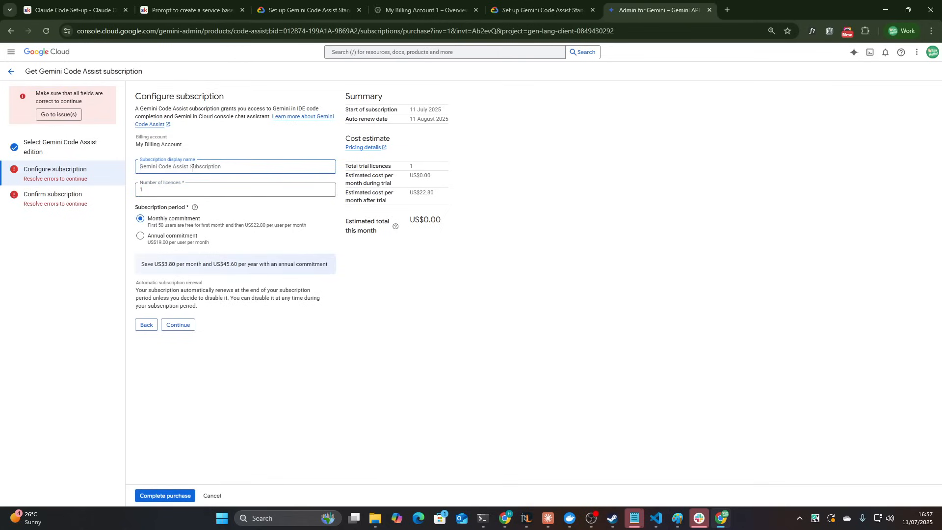
text(hui)
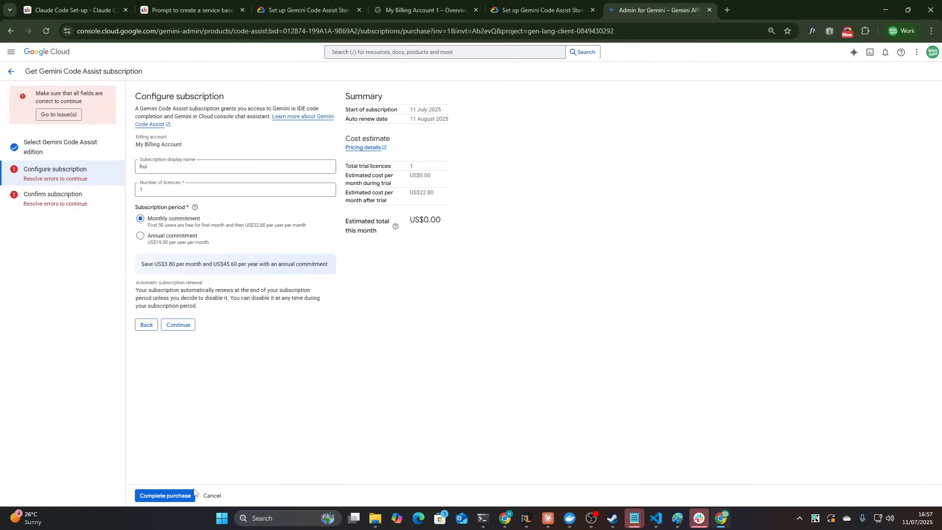
click(177, 324)
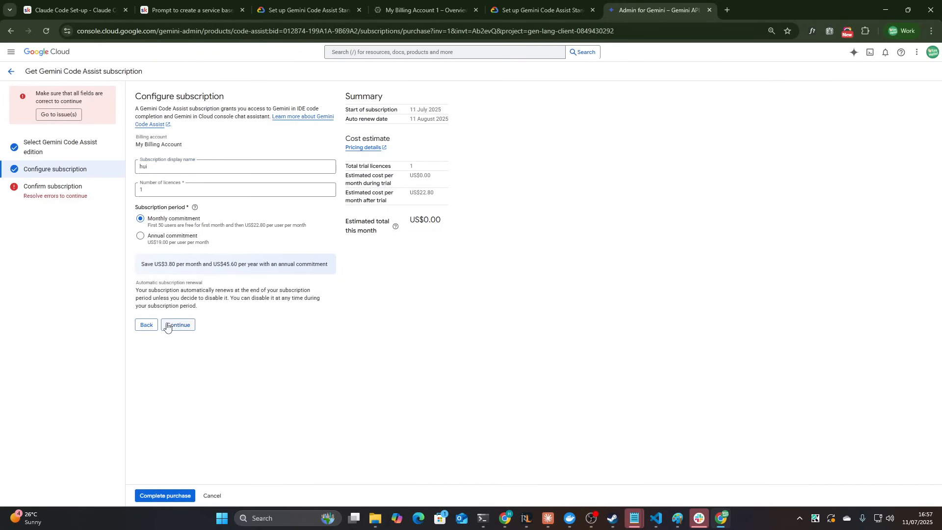
click(177, 324)
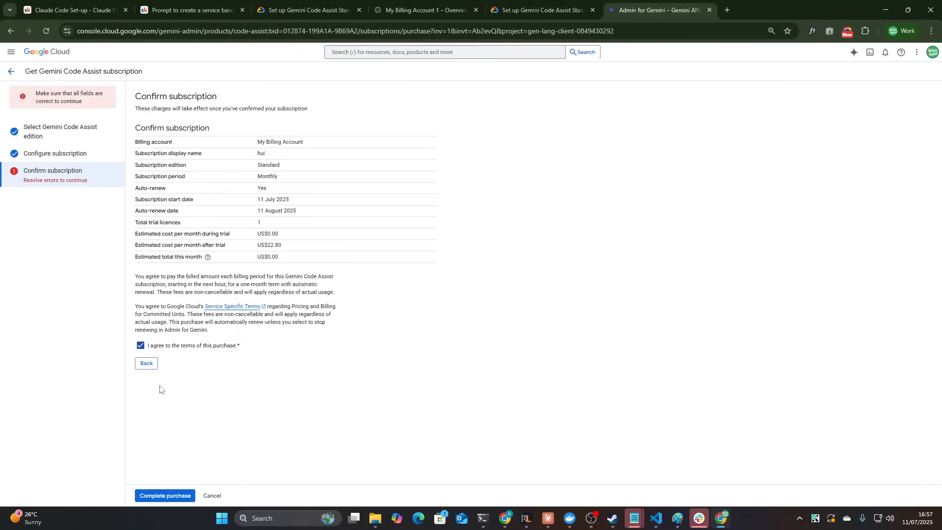
click(163, 496)
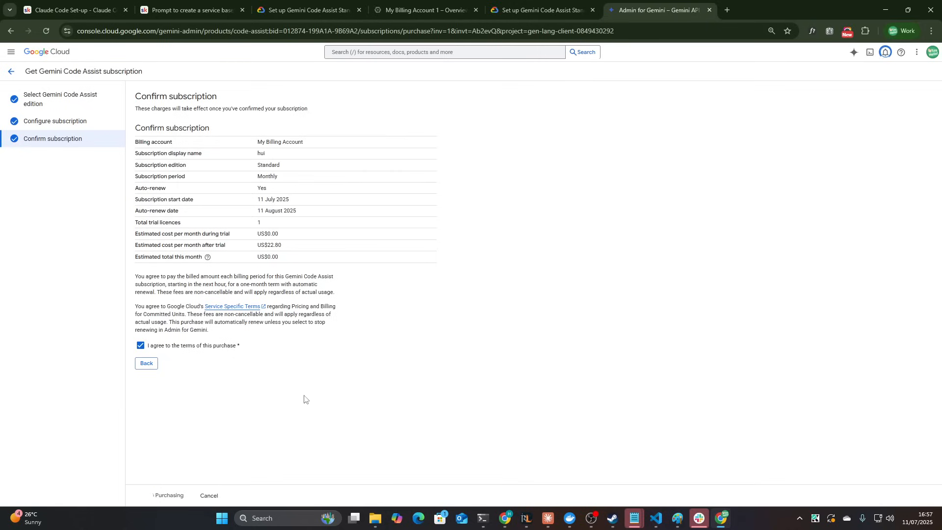
click(168, 495)
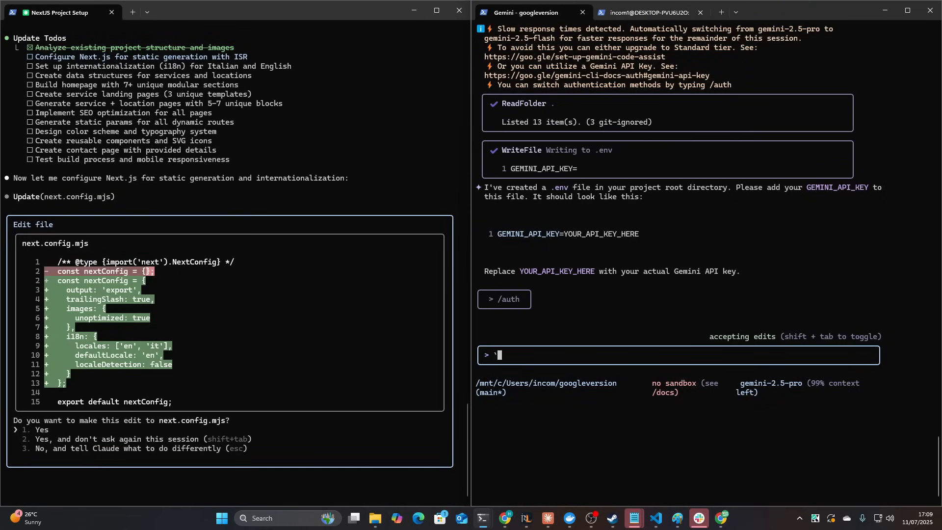
- Send the /auth command to Gemini CLI and select text in its output
text(/ai)
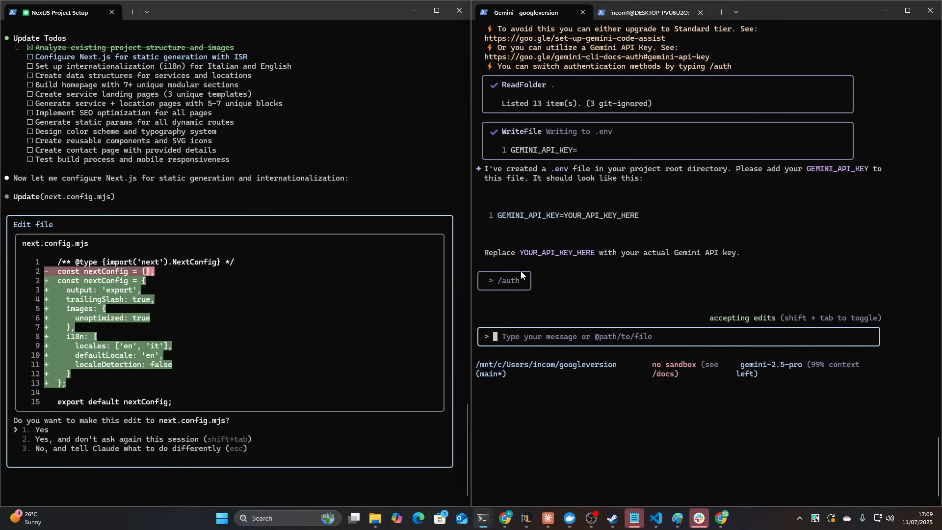
mouse_move(594, 76)
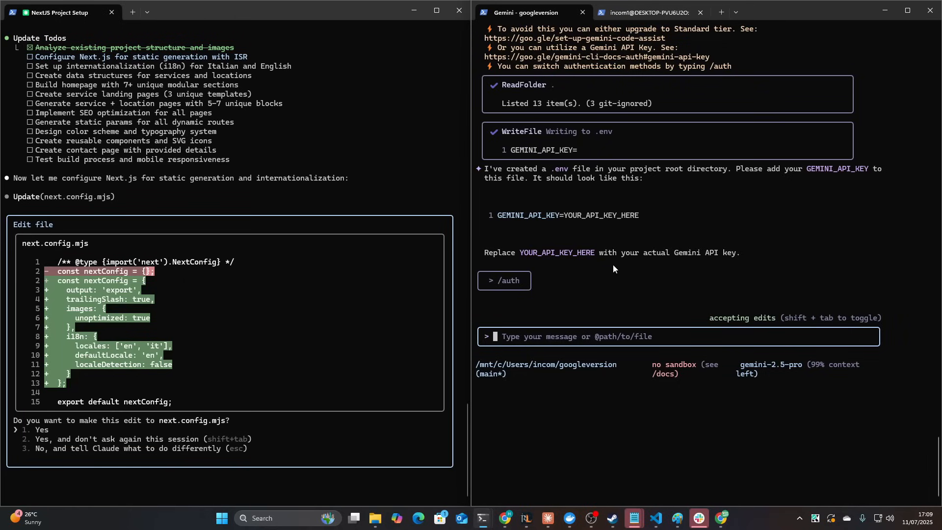
double_click(586, 368)
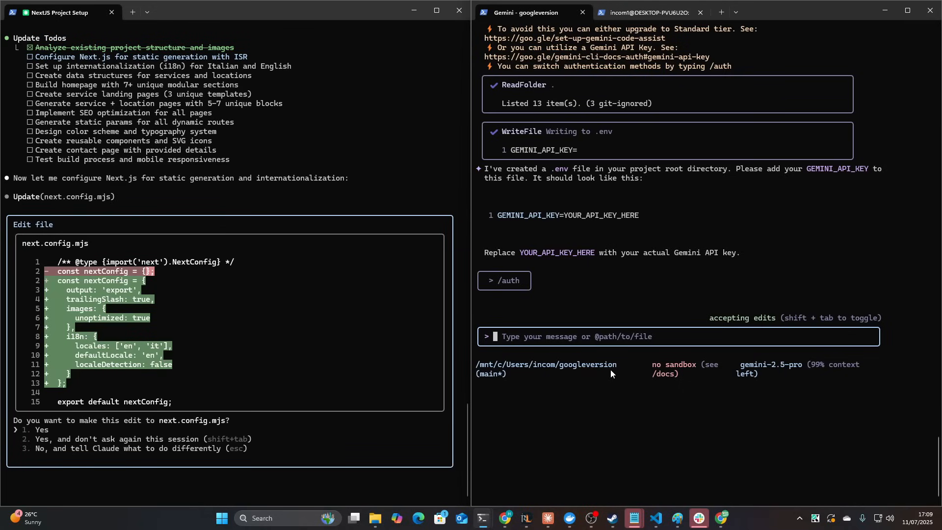
mouse_move(613, 333)
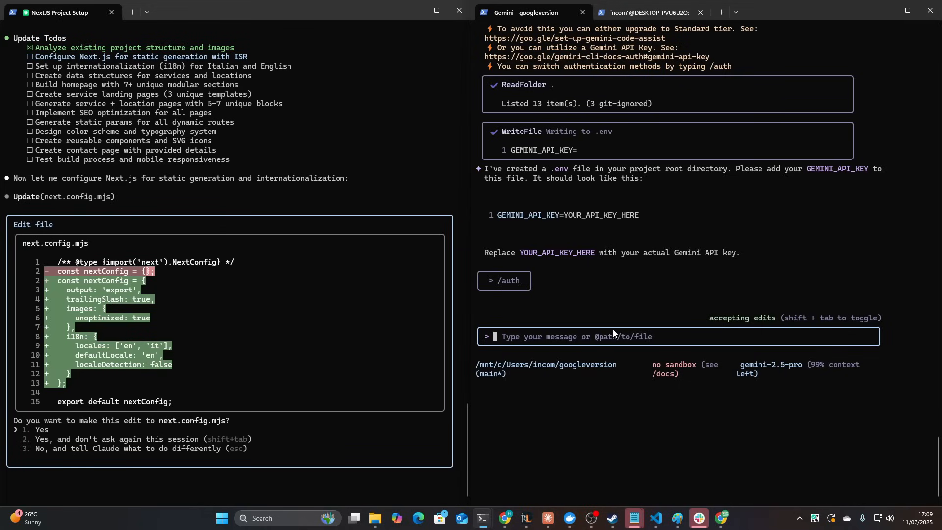
mouse_move(568, 13)
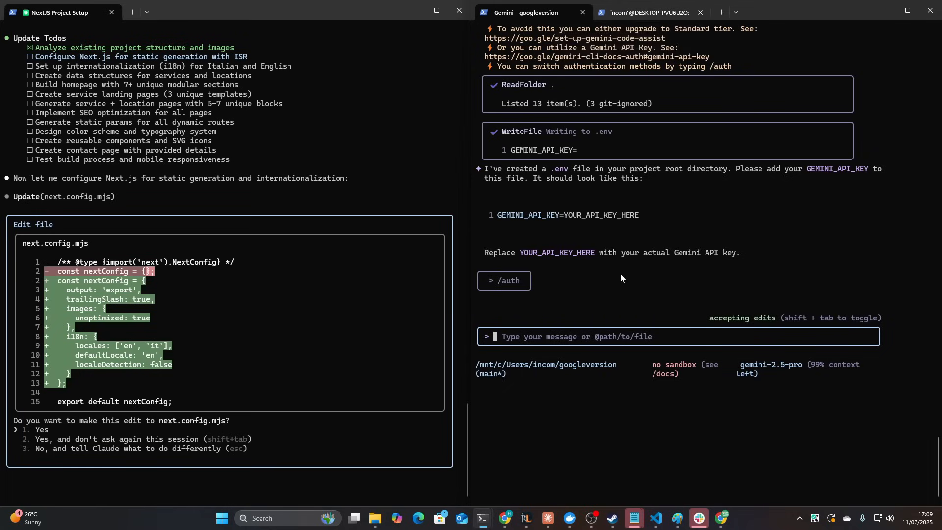
mouse_move(621, 343)
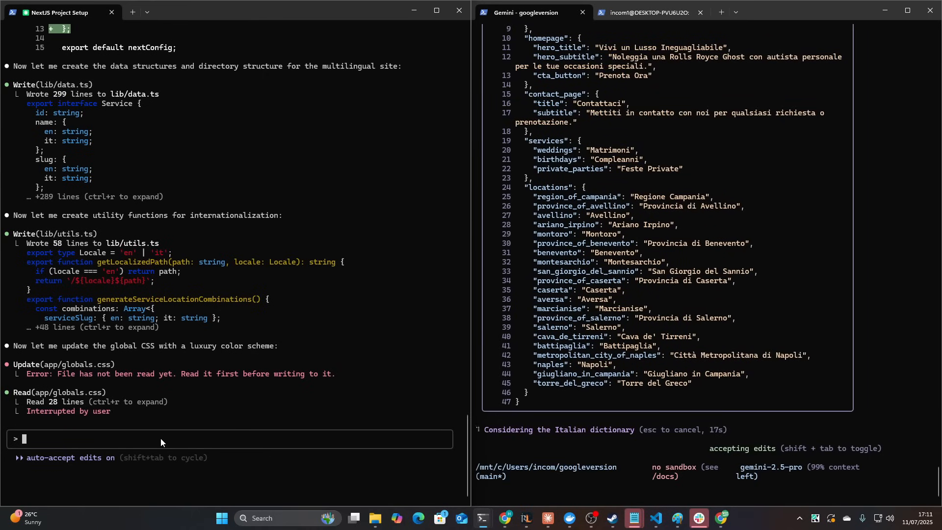
- Ask the agent 'can you spin up multiple sub agents to hurry this up' and scroll the output
text(can you spi)
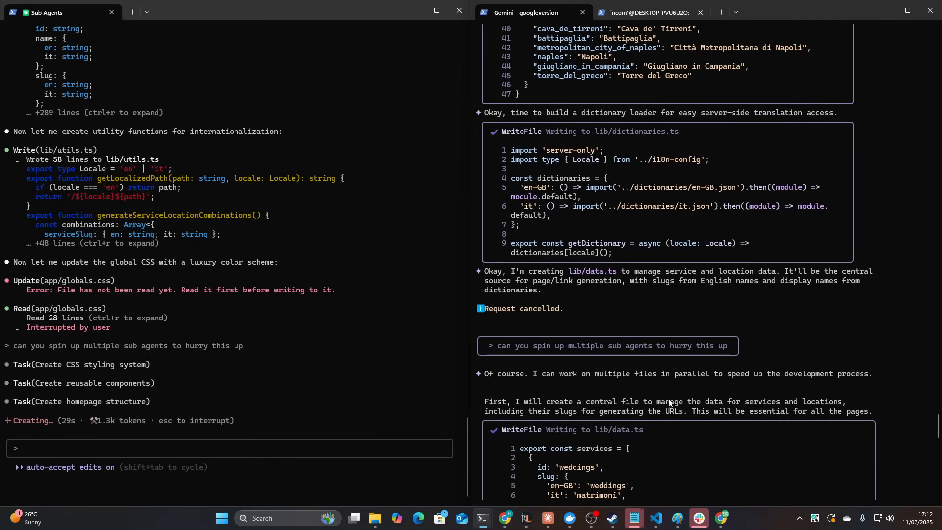
scroll(down, 3)
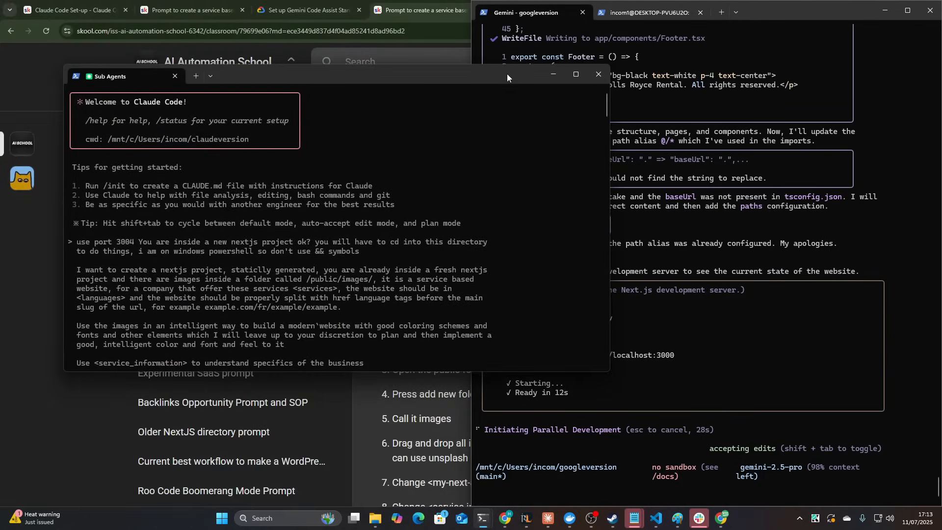
- Minimize the terminal and load localhost:3000 in a new Chrome tab
click(573, 74)
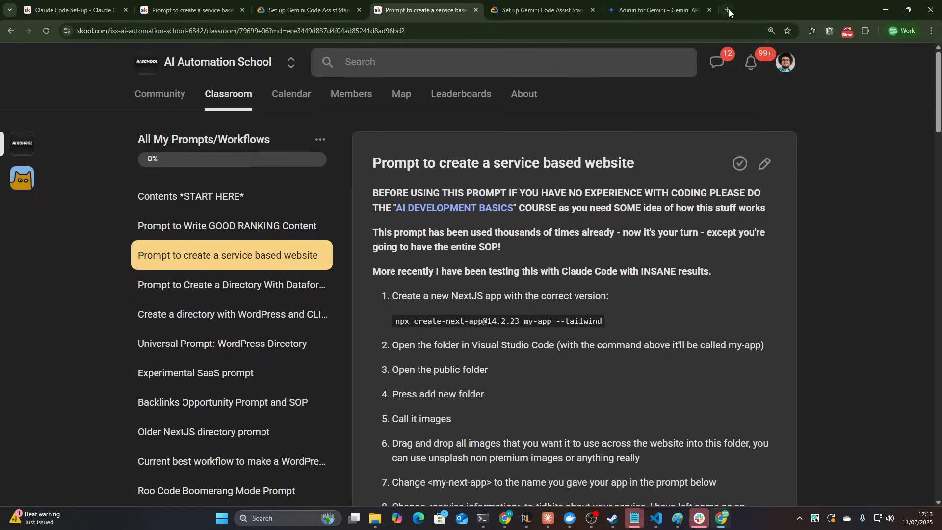
click(727, 10)
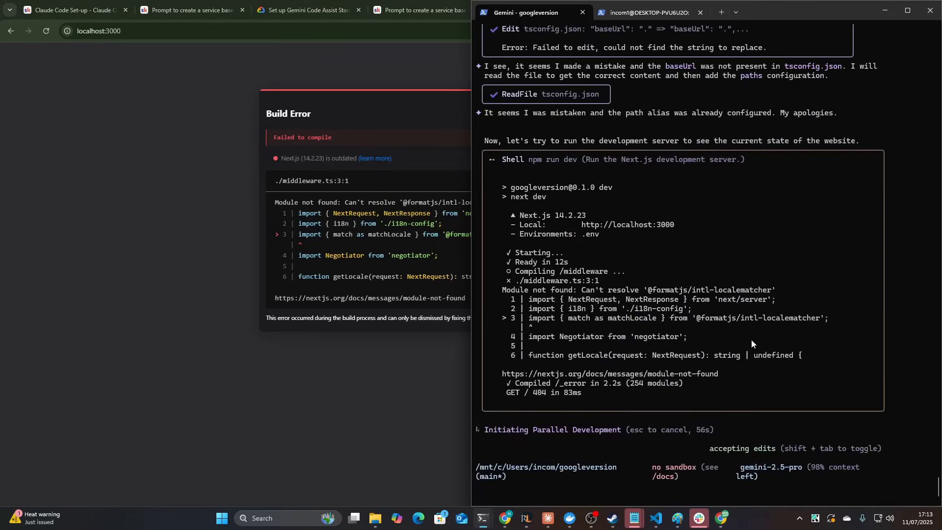
key(alt+tab)
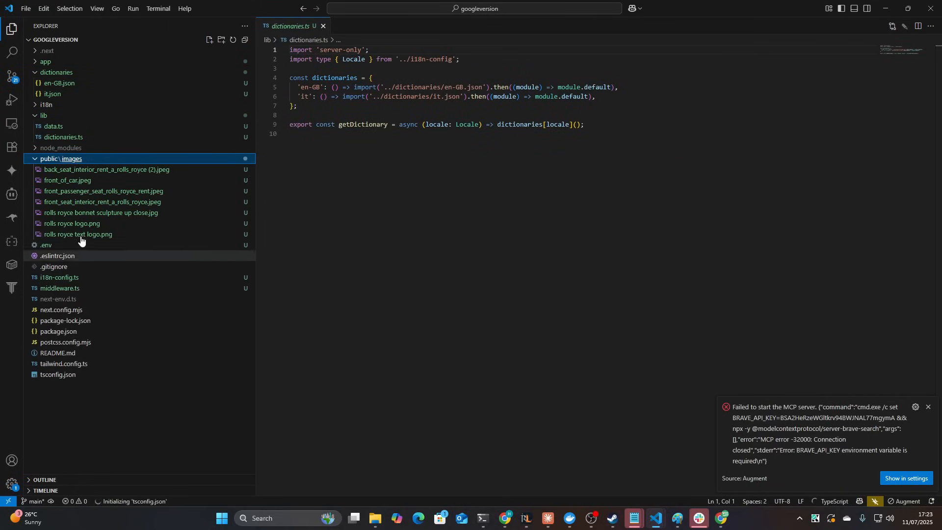
- Expand app, [lang], contact and services folders, view Header.tsx, and expand dictionaries
click(45, 61)
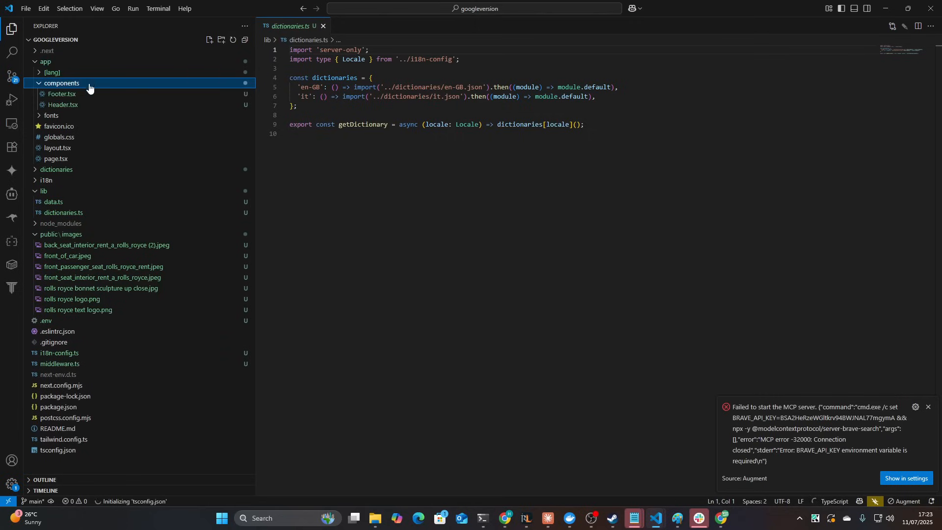
click(51, 72)
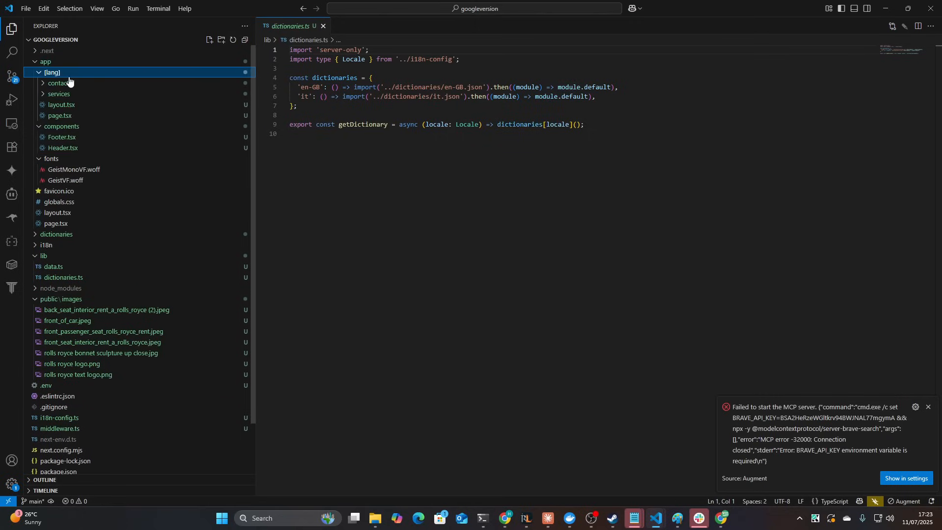
click(58, 94)
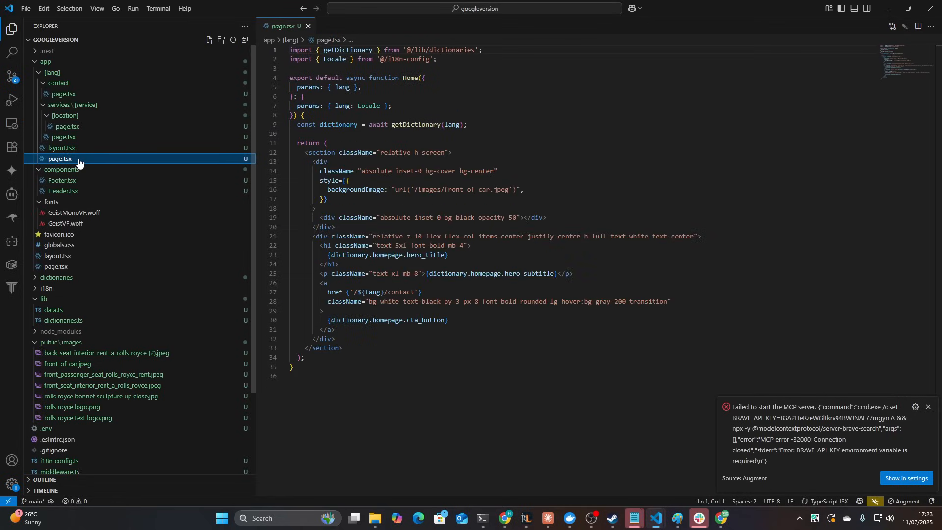
click(62, 190)
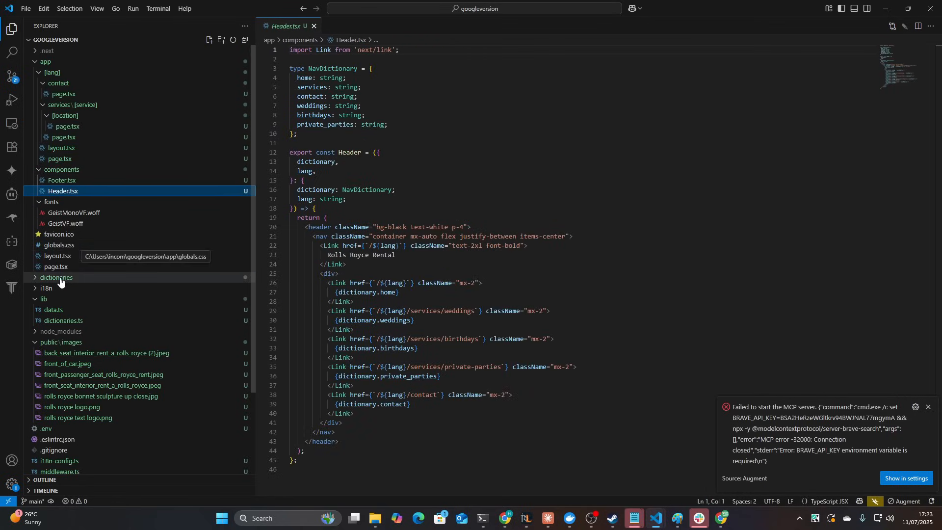
click(57, 276)
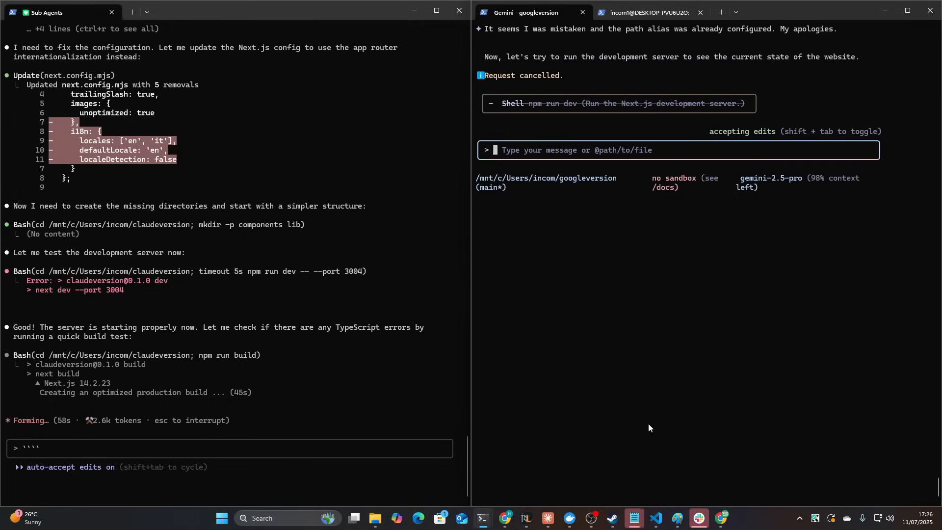
- Ask Claude Code 'are you even working', then switch to the localhost:3000 Chrome window
text(are you even working)
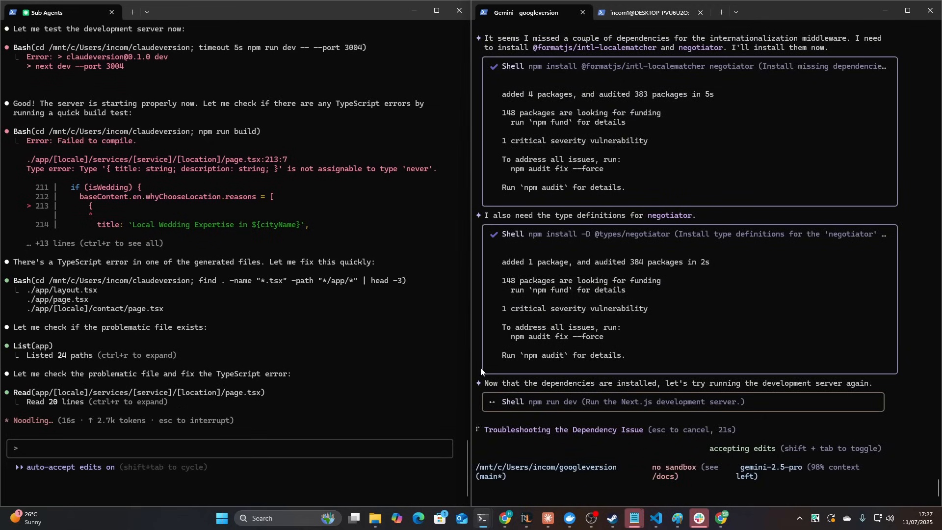
key(alt+tab)
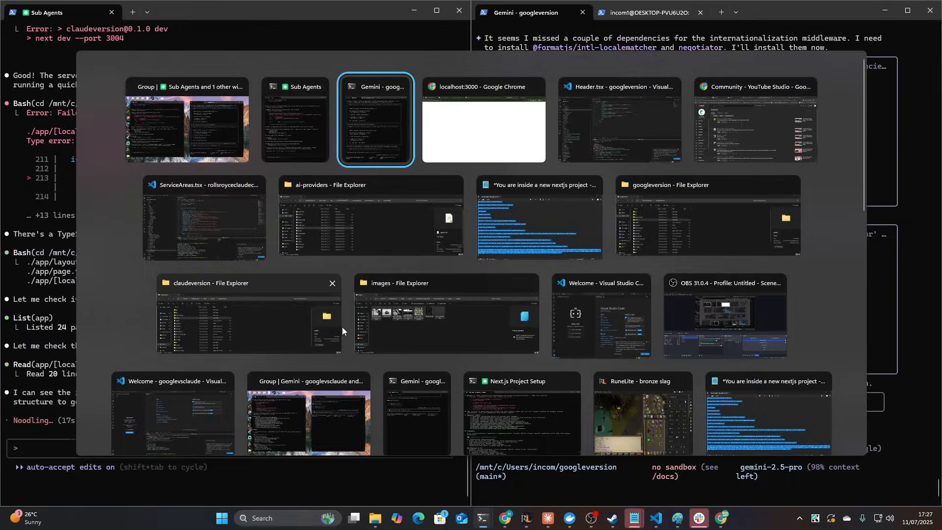
click(482, 119)
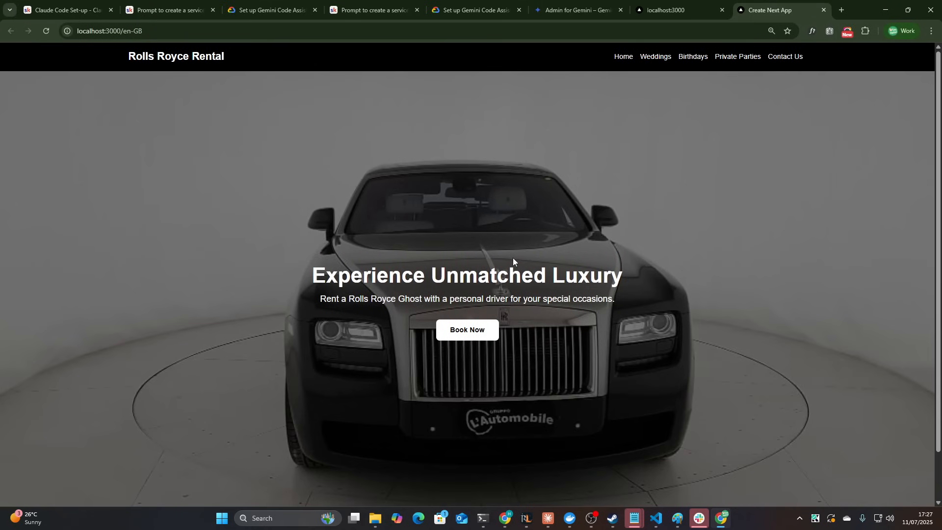
mouse_move(751, 70)
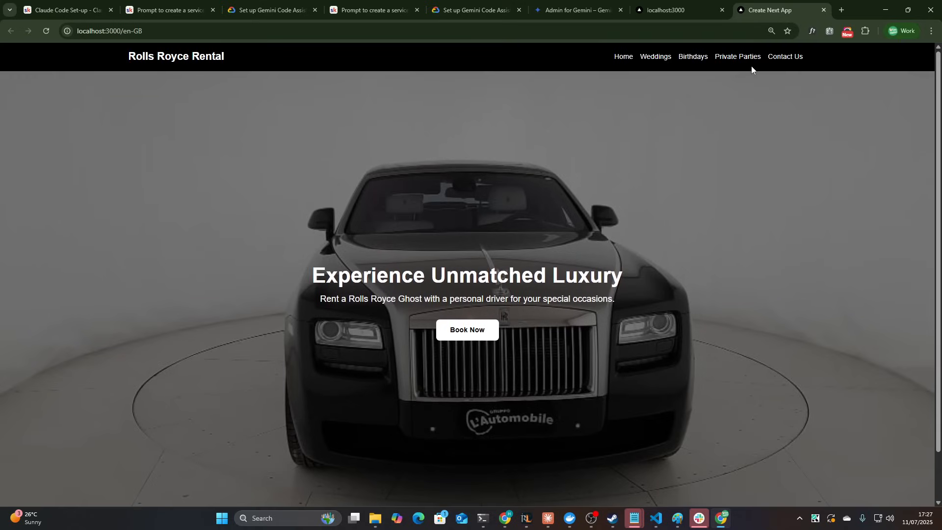
mouse_move(654, 57)
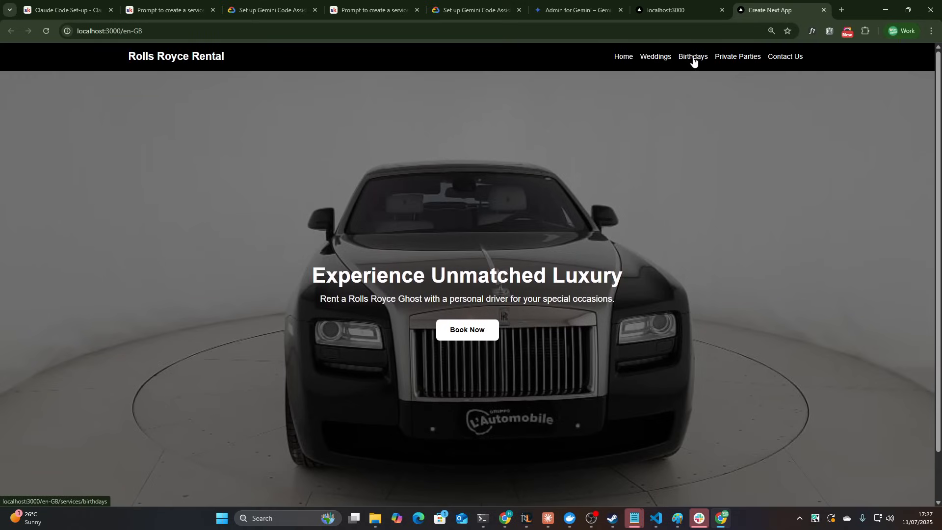
- Follow the Birthdays link on Gemini's localhost:3000/en-GB homepage
click(466, 330)
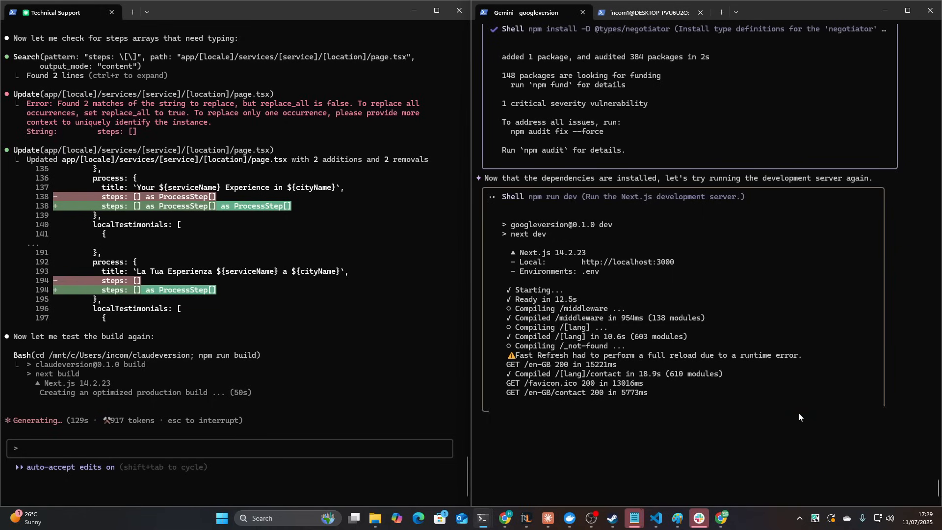
mouse_move(738, 129)
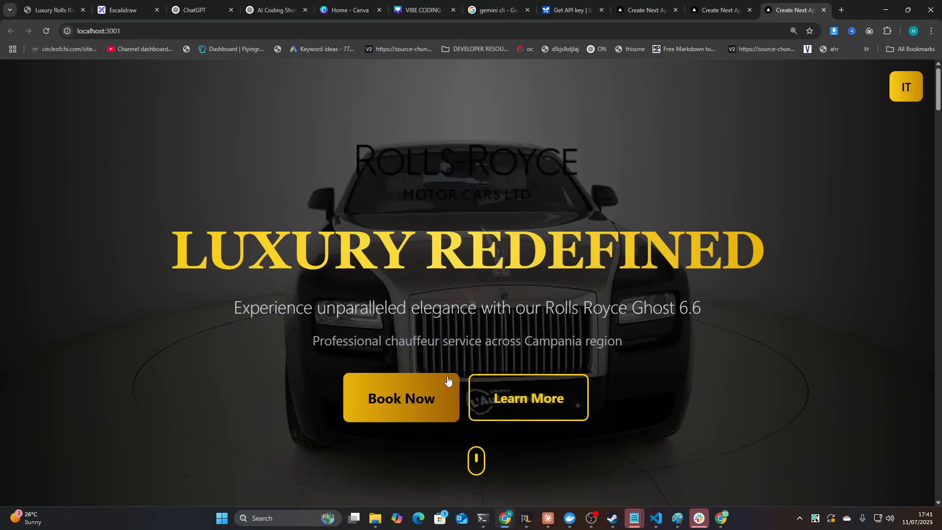
- Scroll Claude's localhost:3001 homepage from the hero through specs, locations and contact sections
scroll(down, 3)
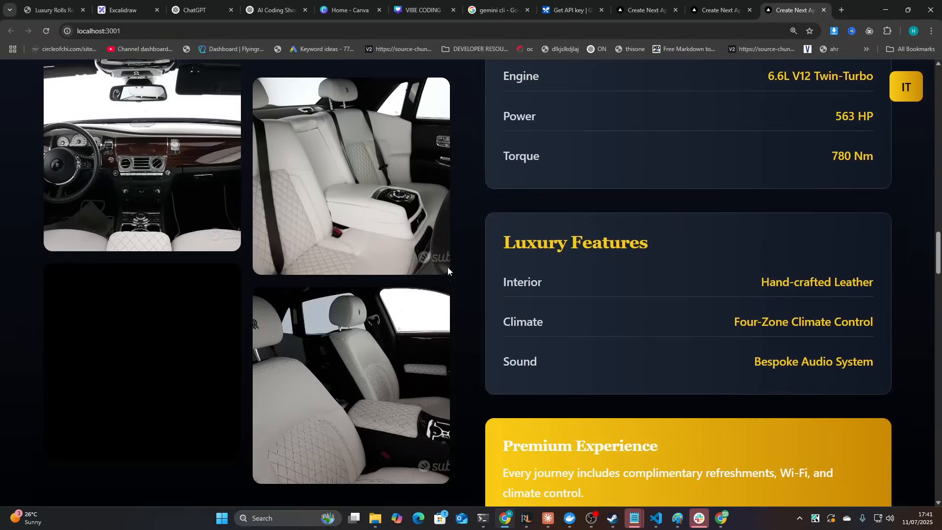
scroll(down, 3)
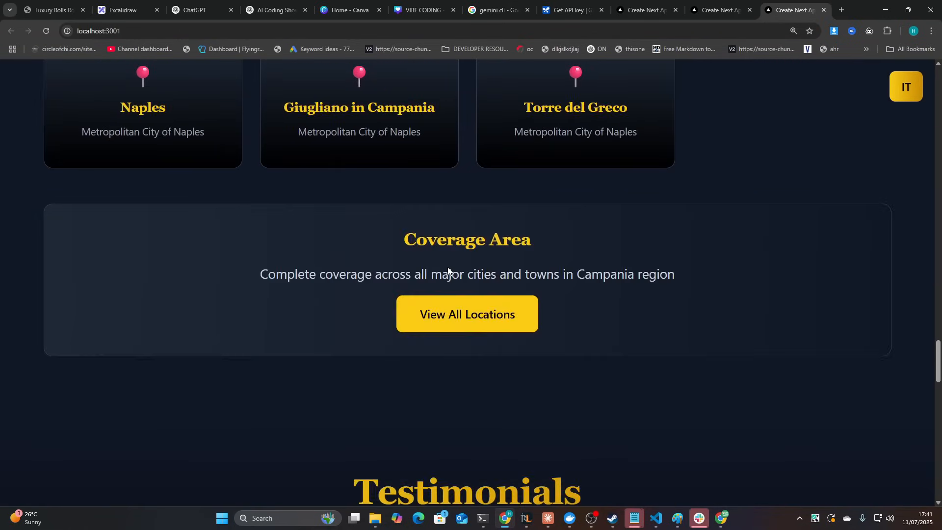
scroll(down, 3)
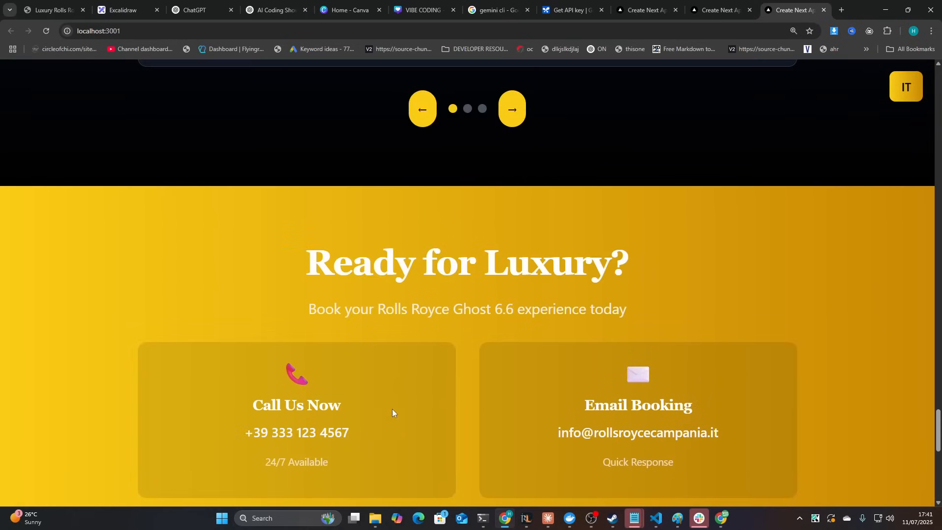
scroll(down, 3)
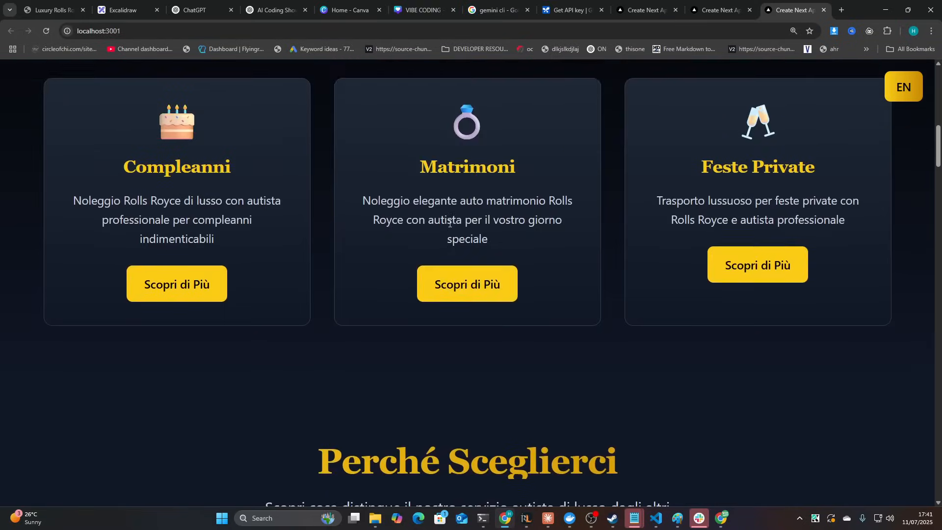
- Scroll the Italian localhost:3001 page briefly, then open the Alt+Tab window switcher
scroll(down, 3)
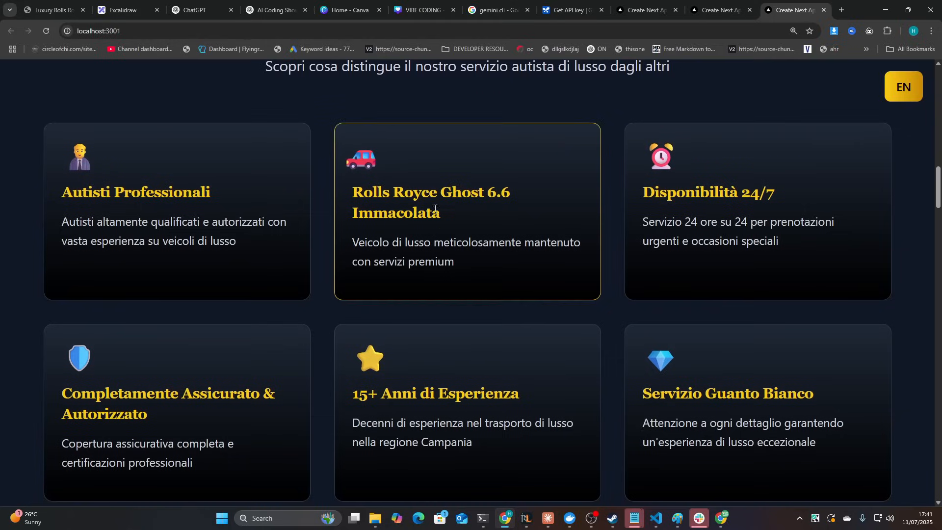
scroll(up, 3)
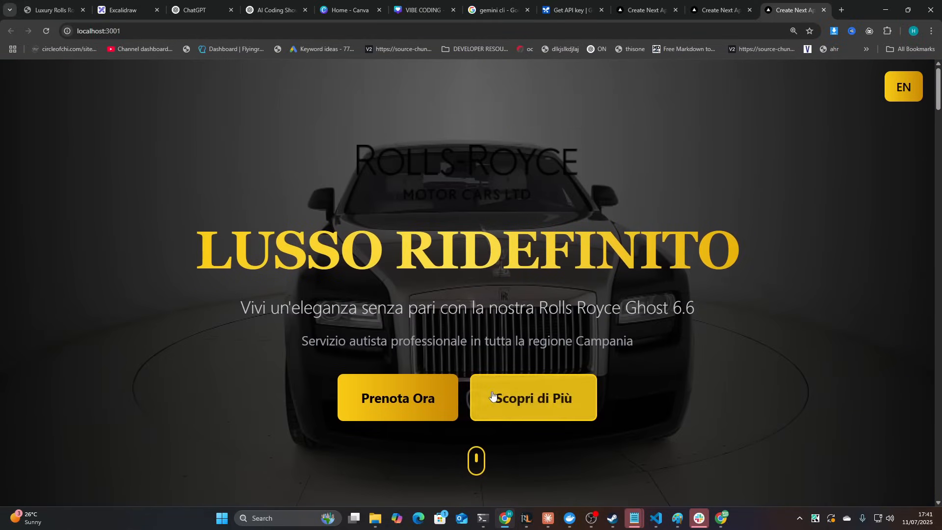
key(alt+tab)
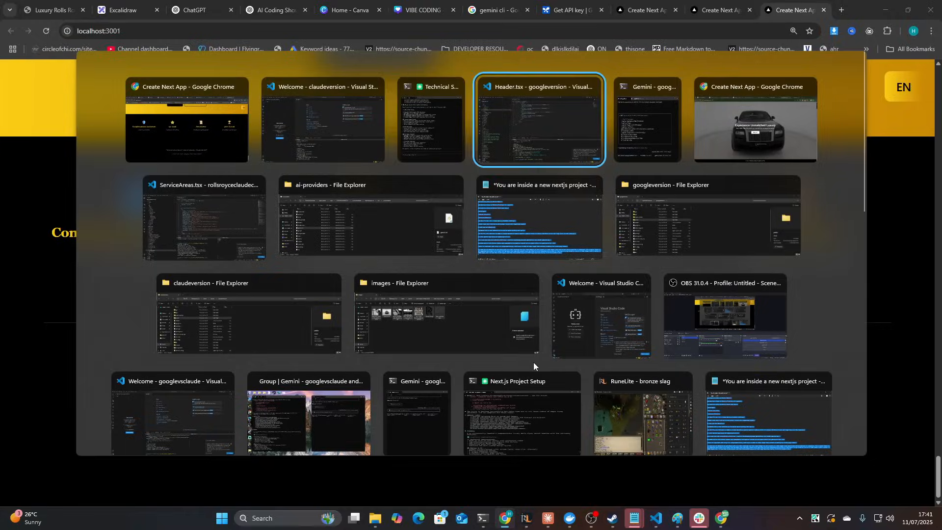